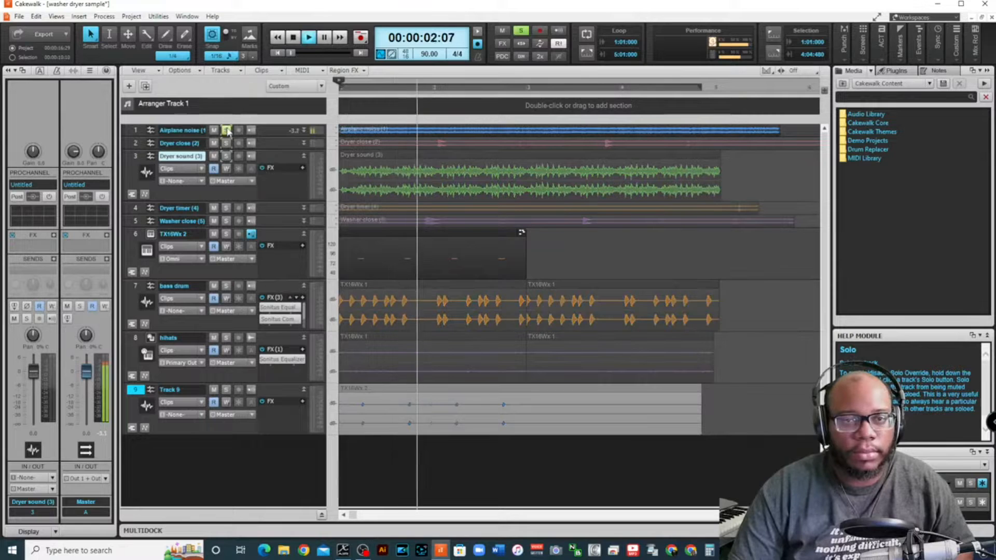
# Stop the Airplane noise playback, solo the Washer close track and play it alone
pyautogui.click(293, 36)
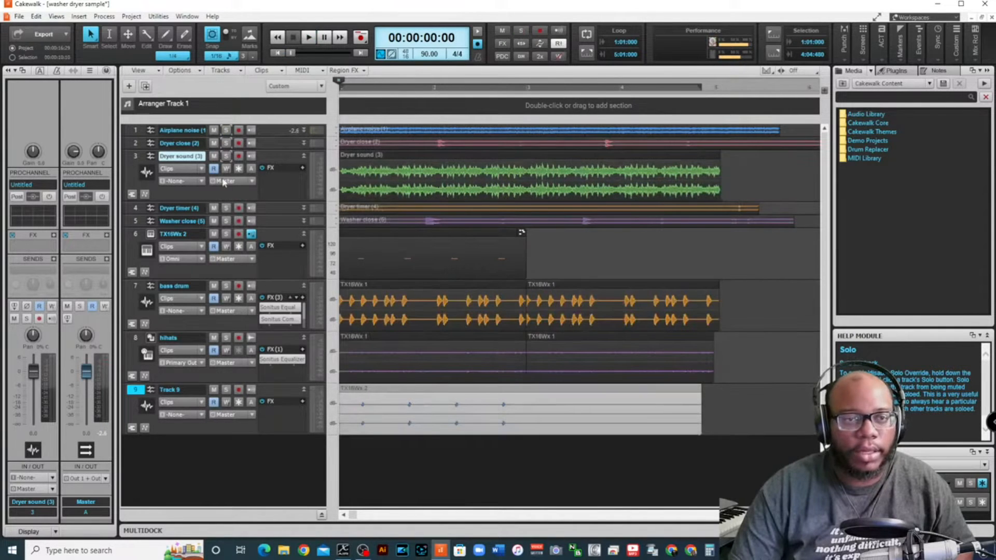
pyautogui.click(226, 208)
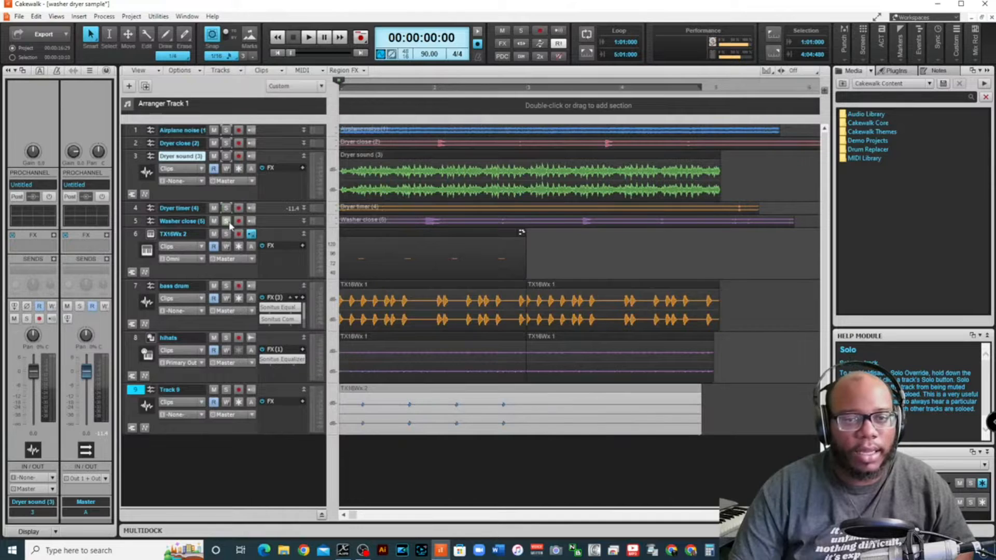
pyautogui.click(226, 220)
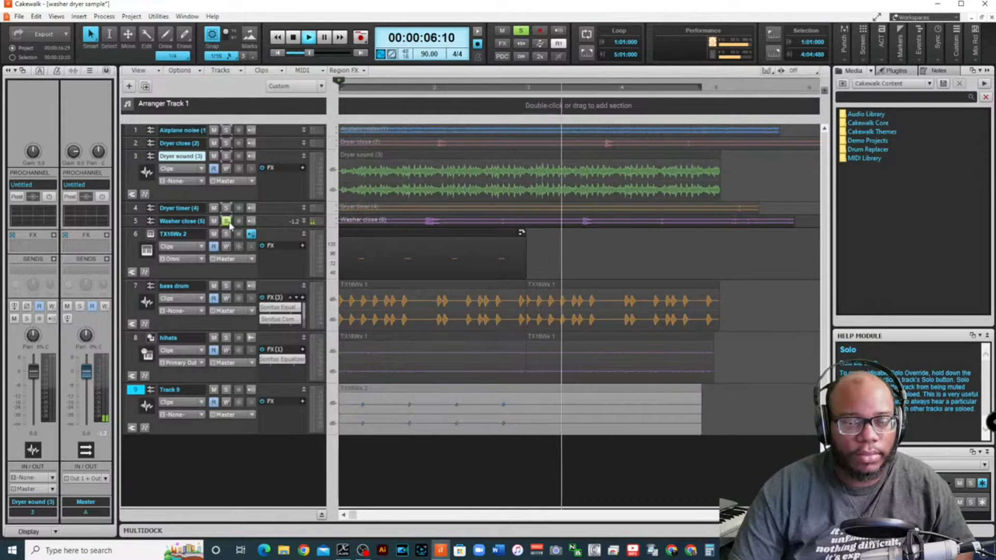
pyautogui.click(292, 37)
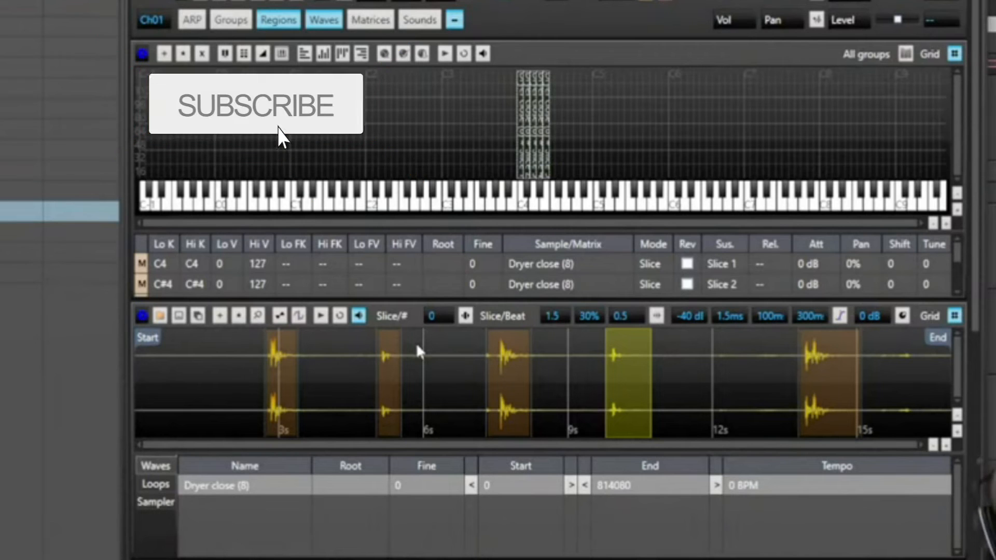
pyautogui.click(256, 103)
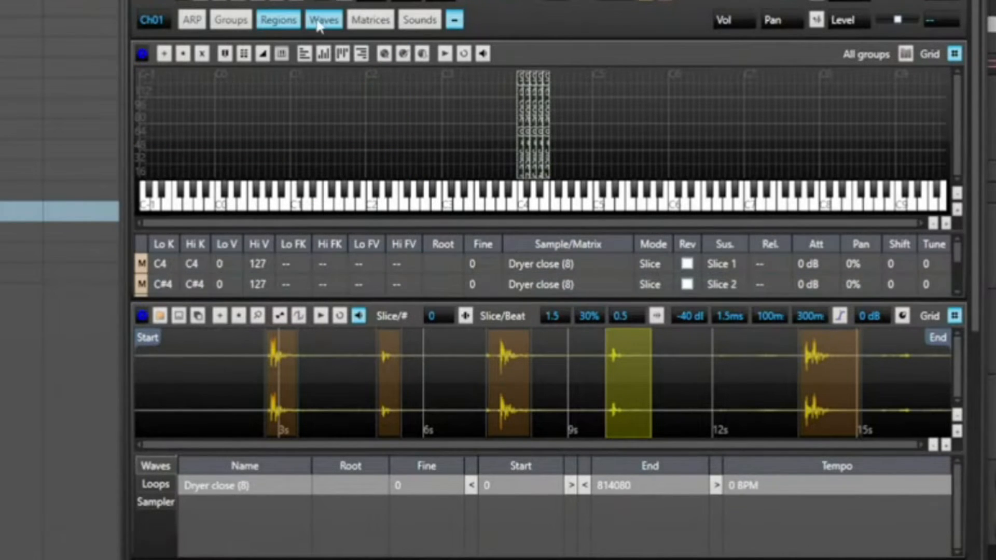
pyautogui.click(278, 19)
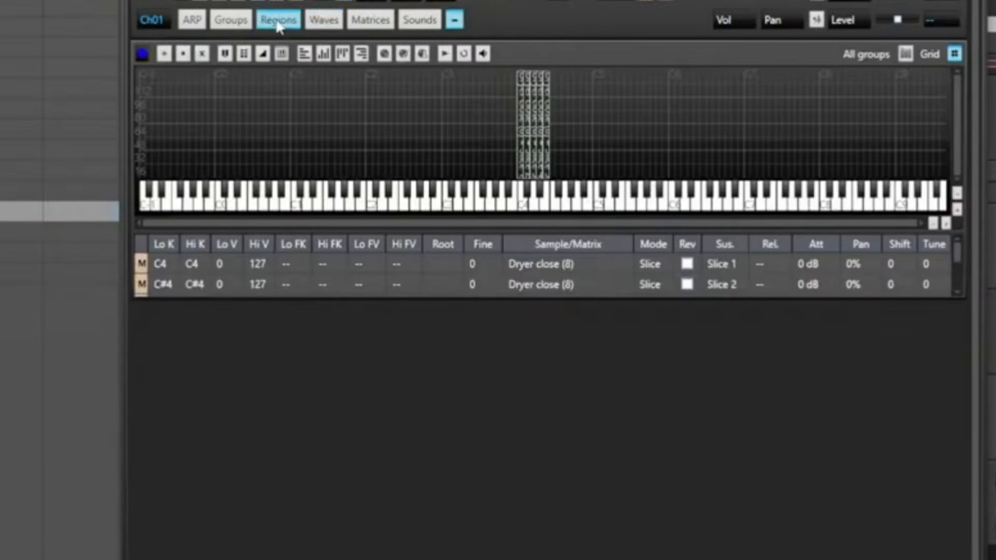
pyautogui.click(322, 18)
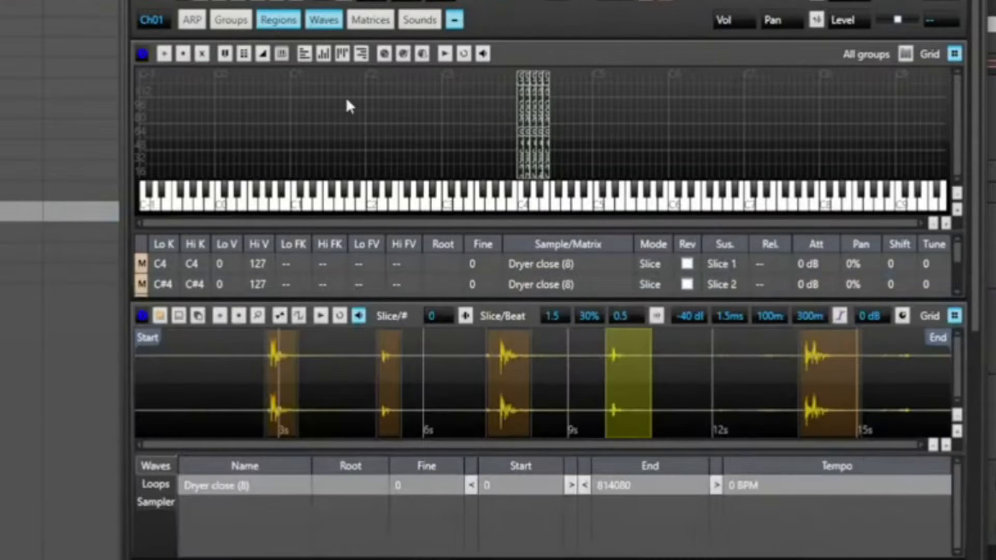
pyautogui.moveTo(364, 447)
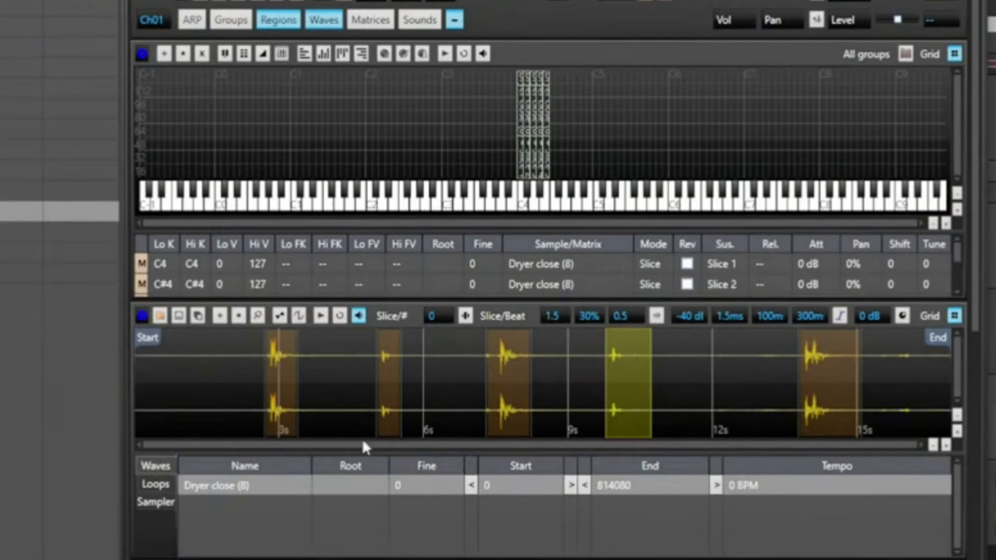
pyautogui.moveTo(443, 417)
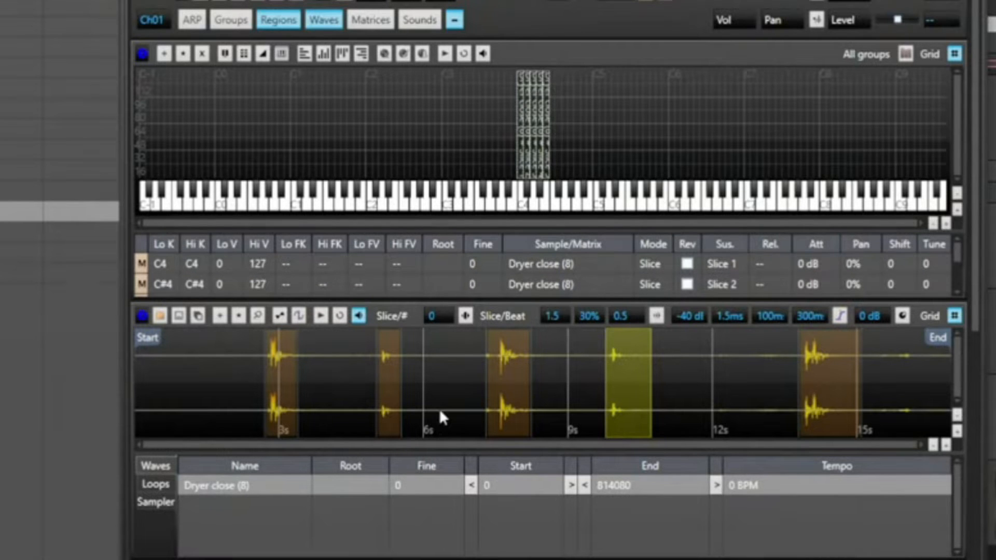
pyautogui.moveTo(465, 316)
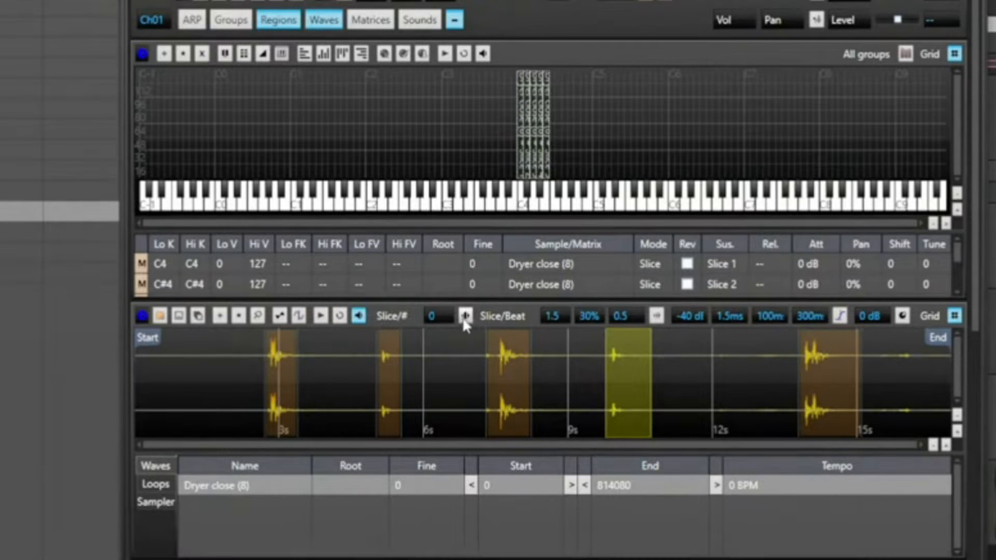
pyautogui.moveTo(465, 315)
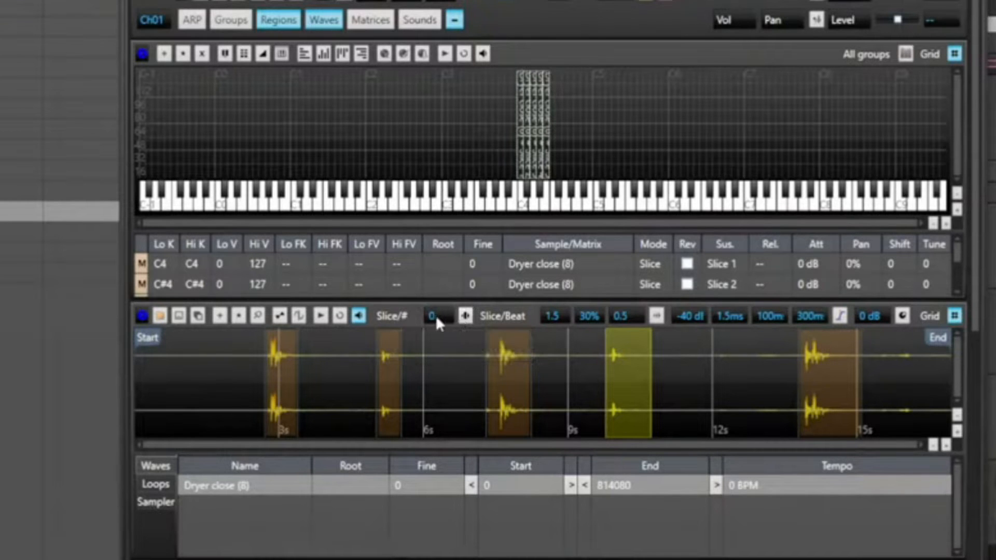
pyautogui.moveTo(514, 326)
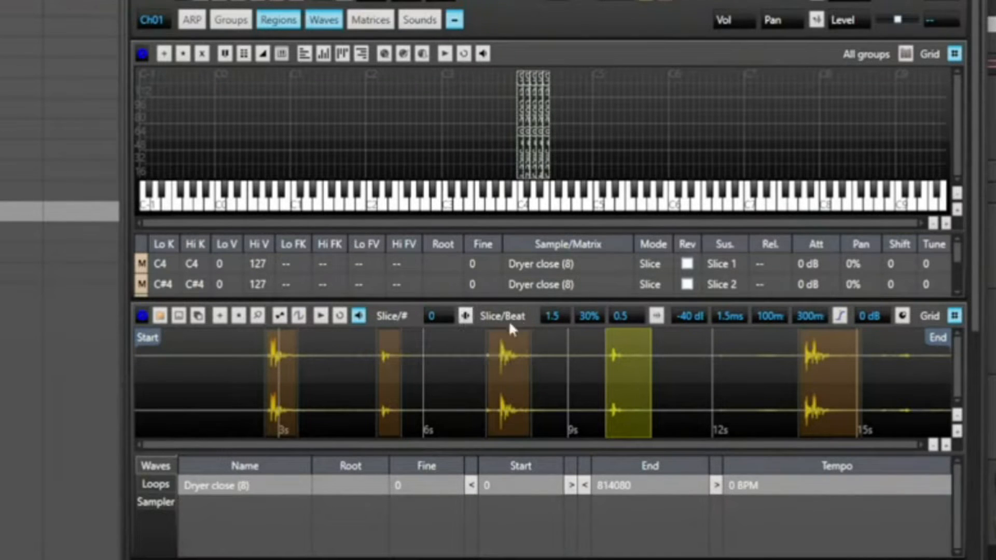
pyautogui.moveTo(657, 316)
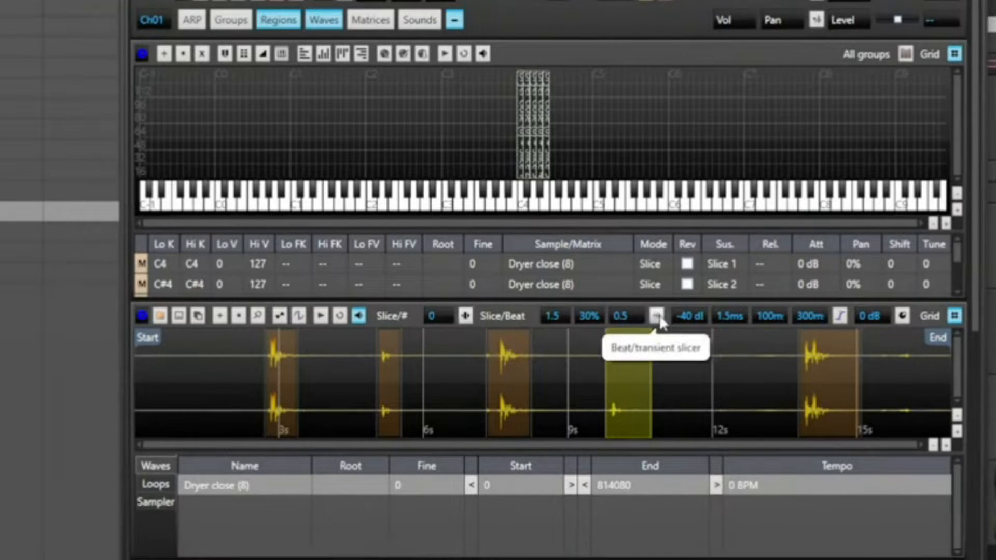
pyautogui.moveTo(465, 316)
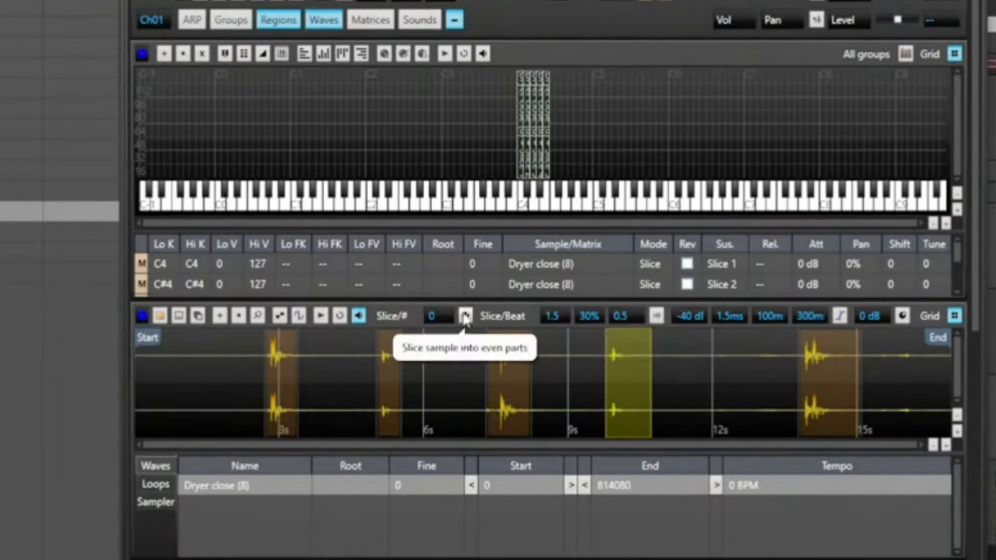
pyautogui.moveTo(574, 342)
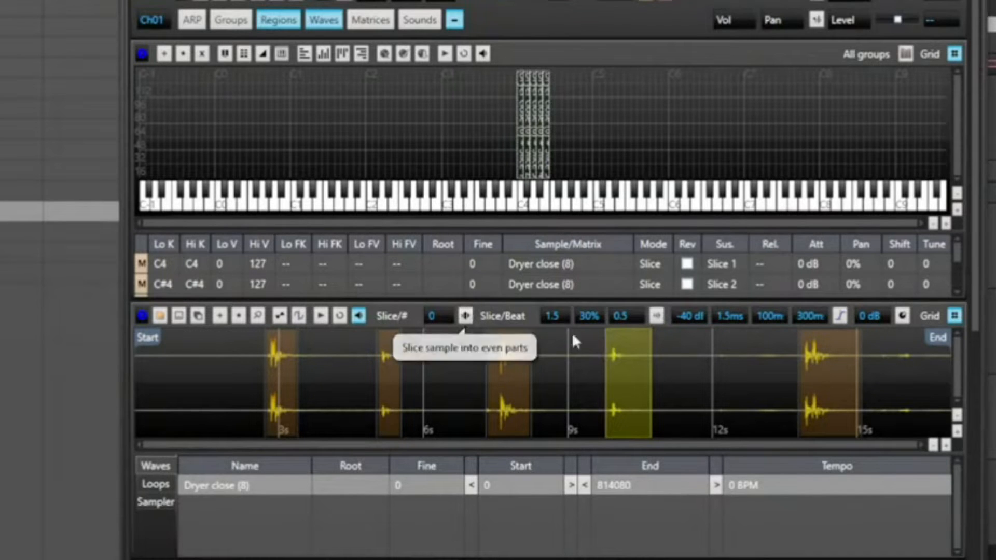
pyautogui.moveTo(279, 380)
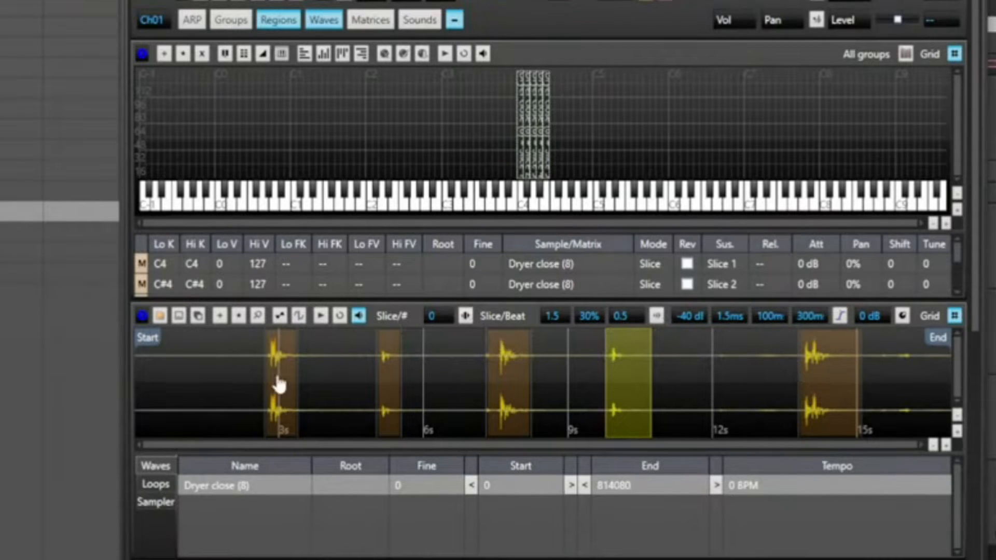
# Preview the second dryer-close slice, then the last slice near 14 seconds
pyautogui.click(389, 379)
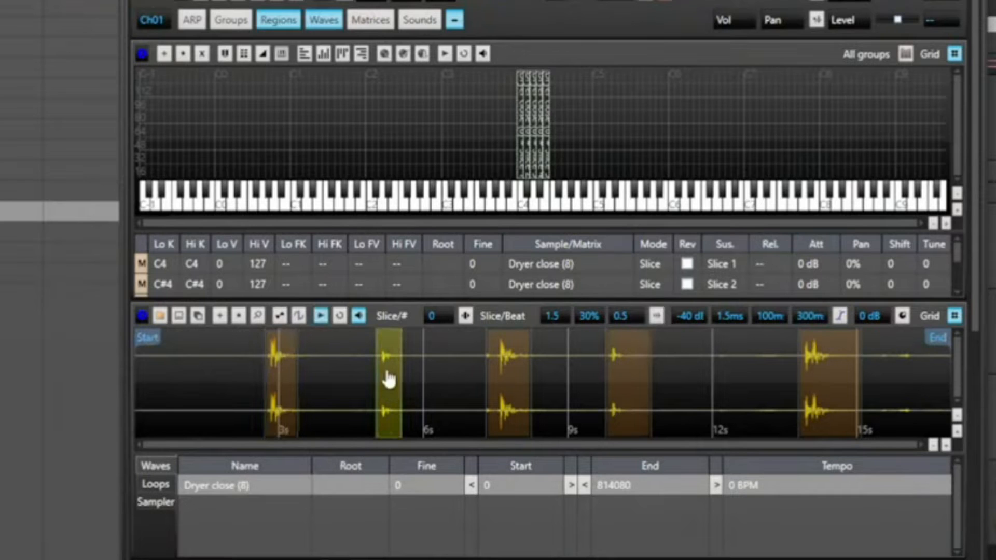
pyautogui.click(505, 378)
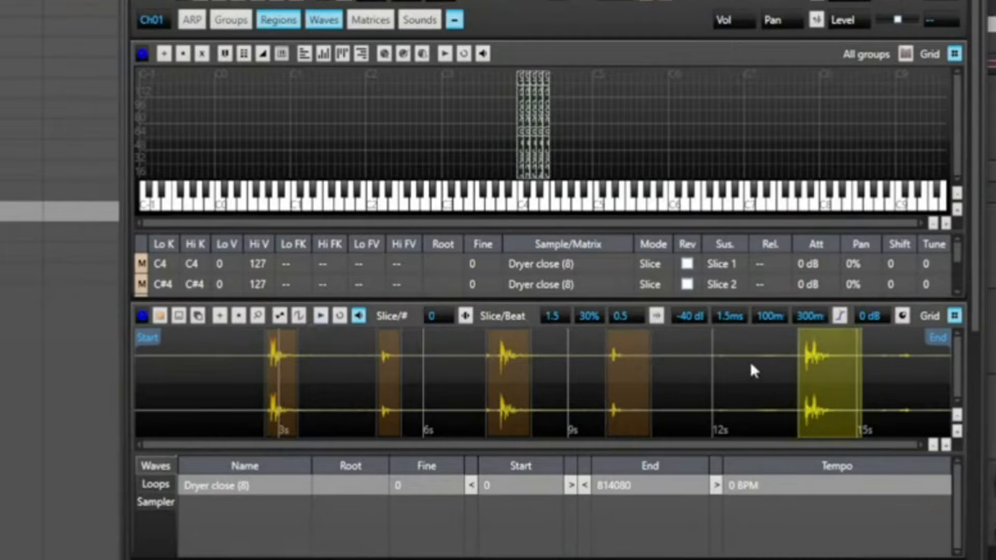
pyautogui.moveTo(753, 371)
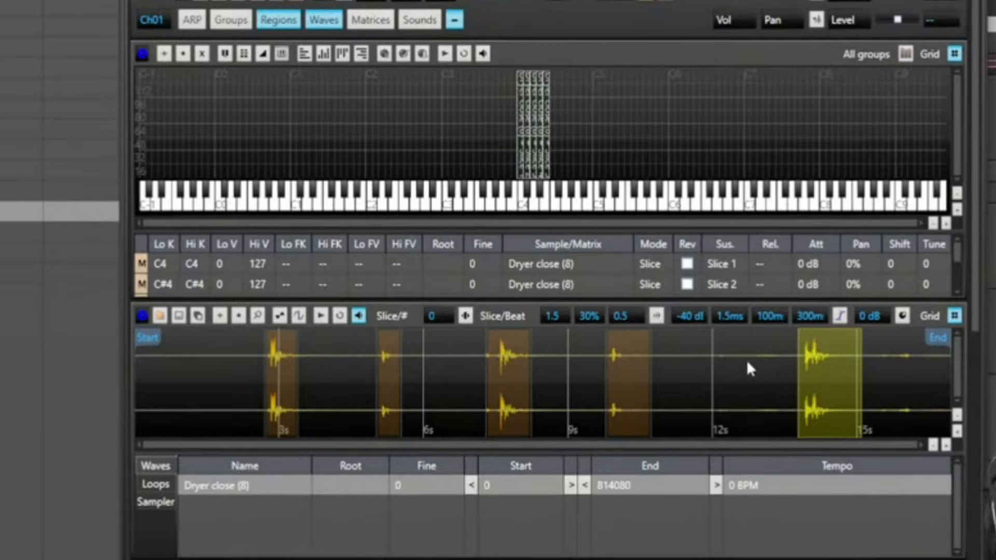
pyautogui.moveTo(425, 359)
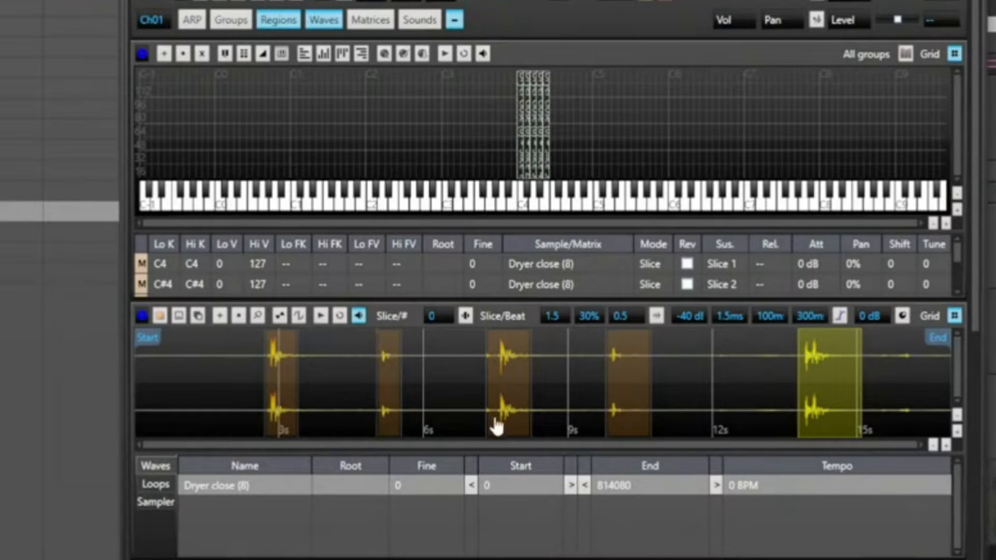
pyautogui.moveTo(695, 409)
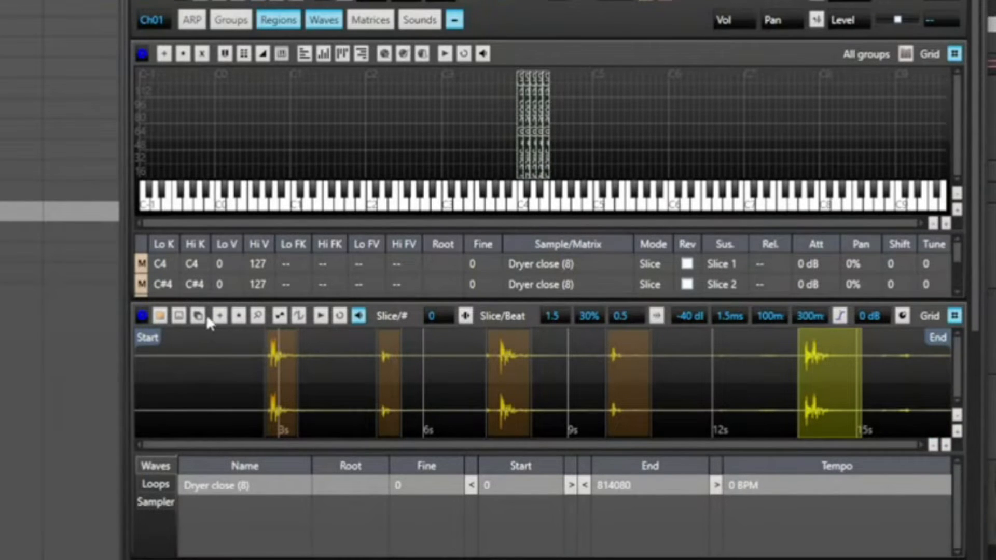
pyautogui.moveTo(180, 316)
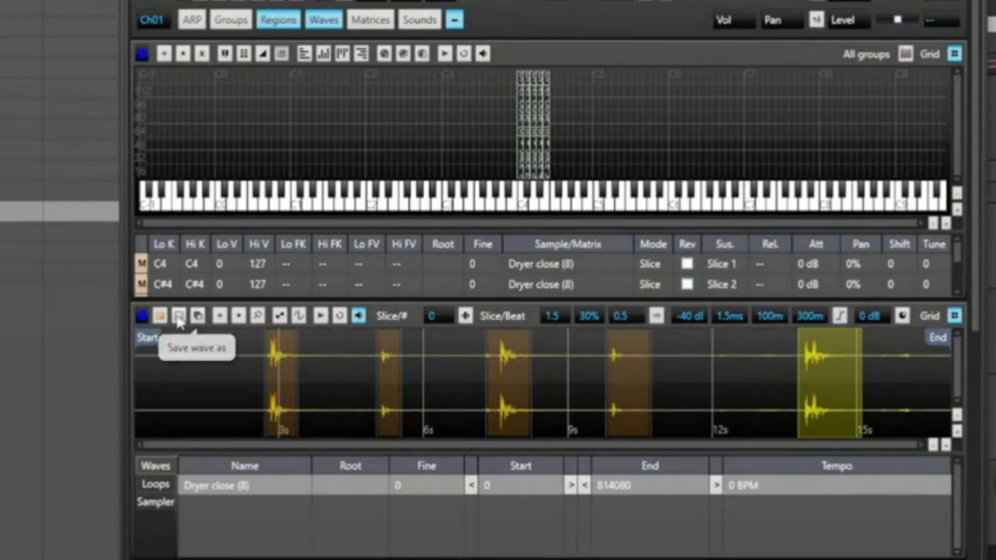
pyautogui.moveTo(200, 321)
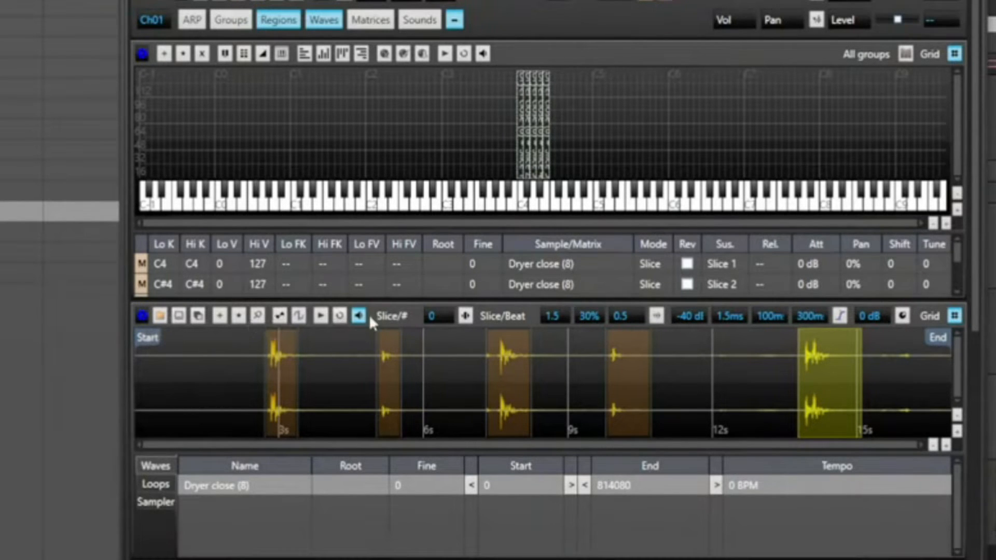
pyautogui.moveTo(703, 330)
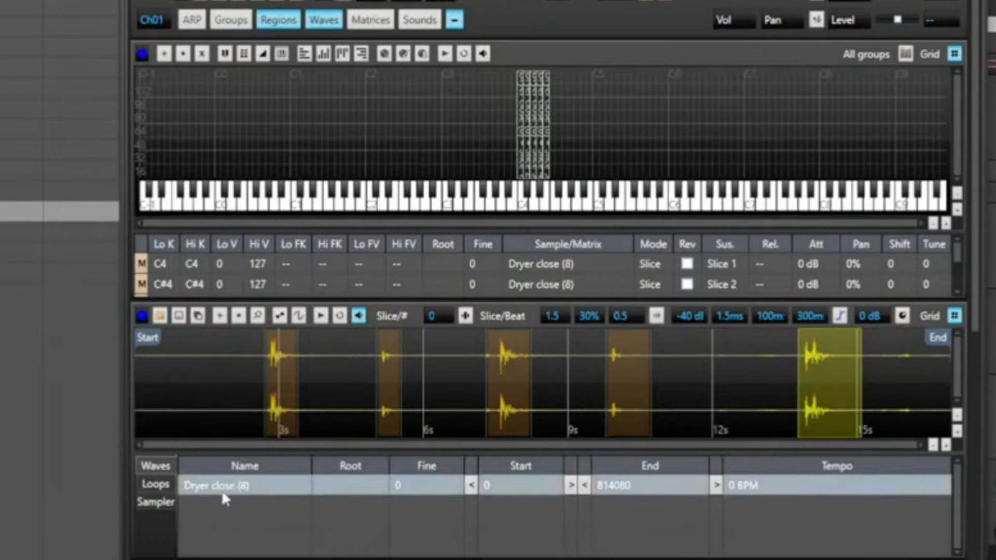
pyautogui.moveTo(316, 417)
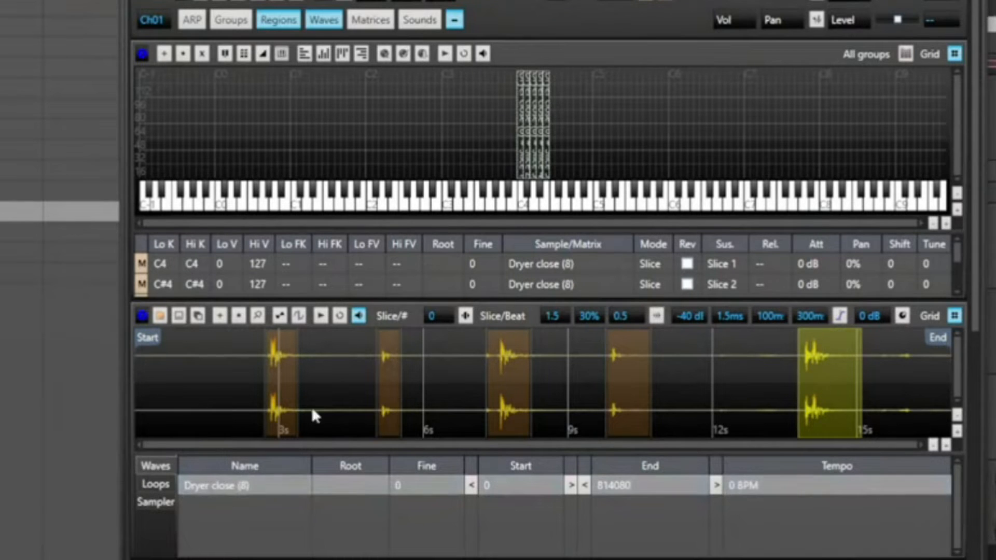
pyautogui.moveTo(296, 360)
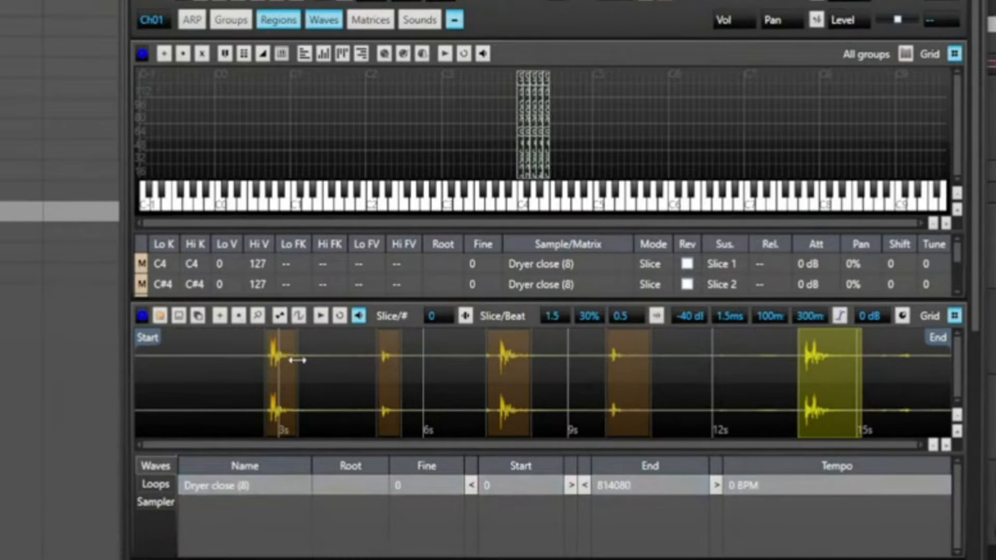
pyautogui.moveTo(622, 389)
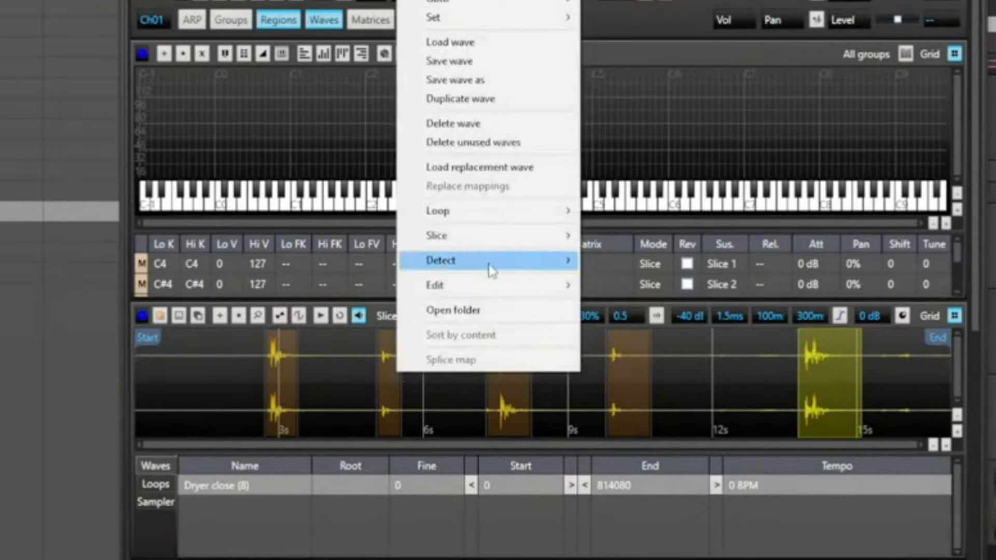
pyautogui.moveTo(437, 235)
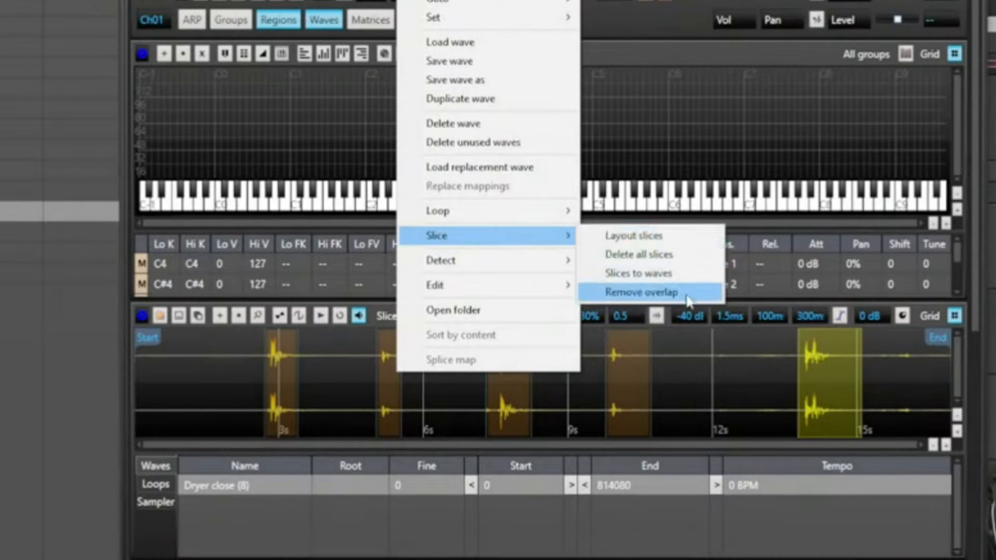
pyautogui.moveTo(689, 243)
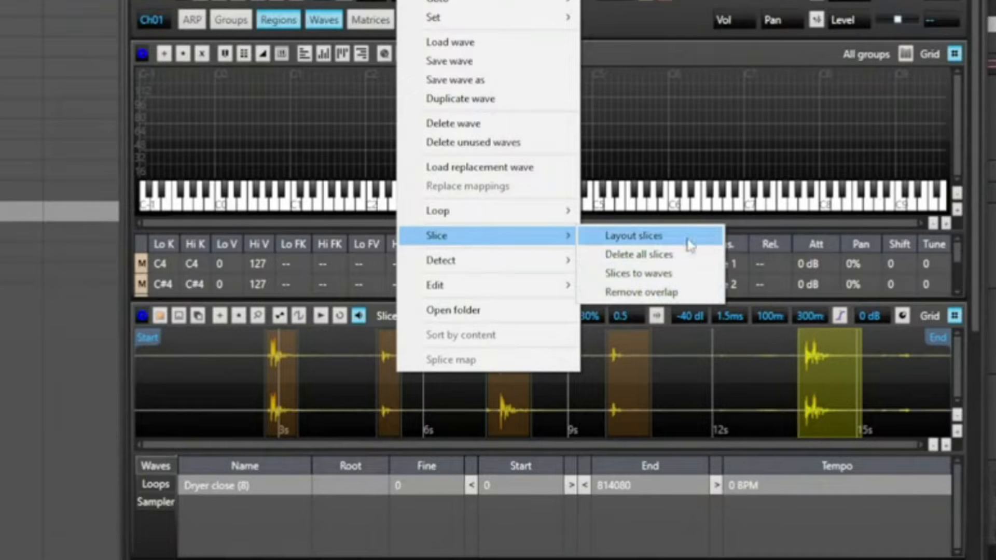
pyautogui.moveTo(182, 372)
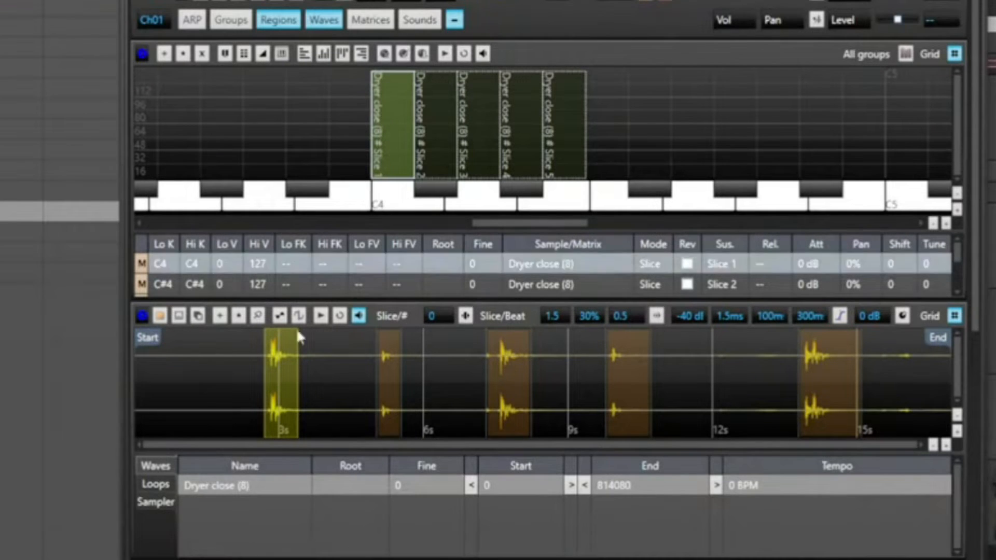
pyautogui.moveTo(395, 126)
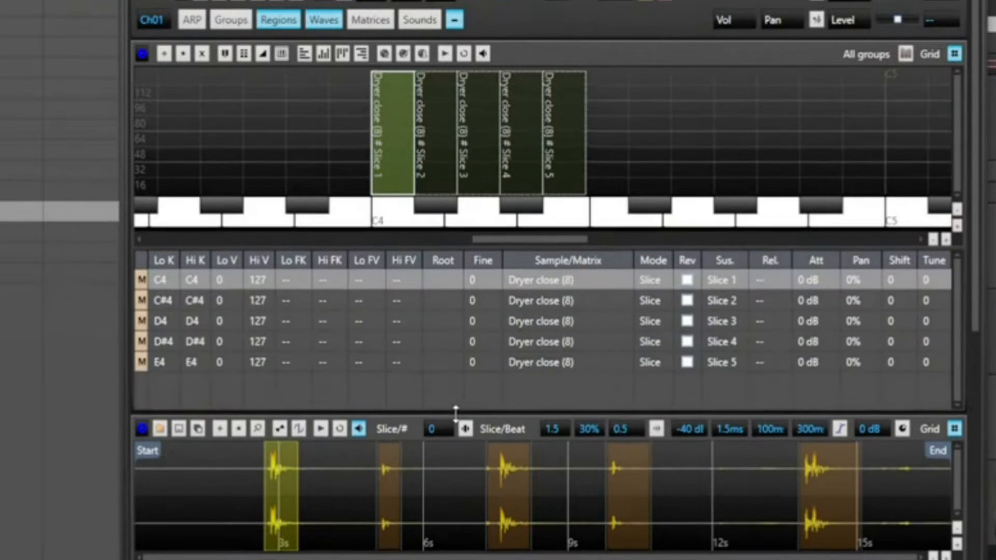
pyautogui.moveTo(398, 138)
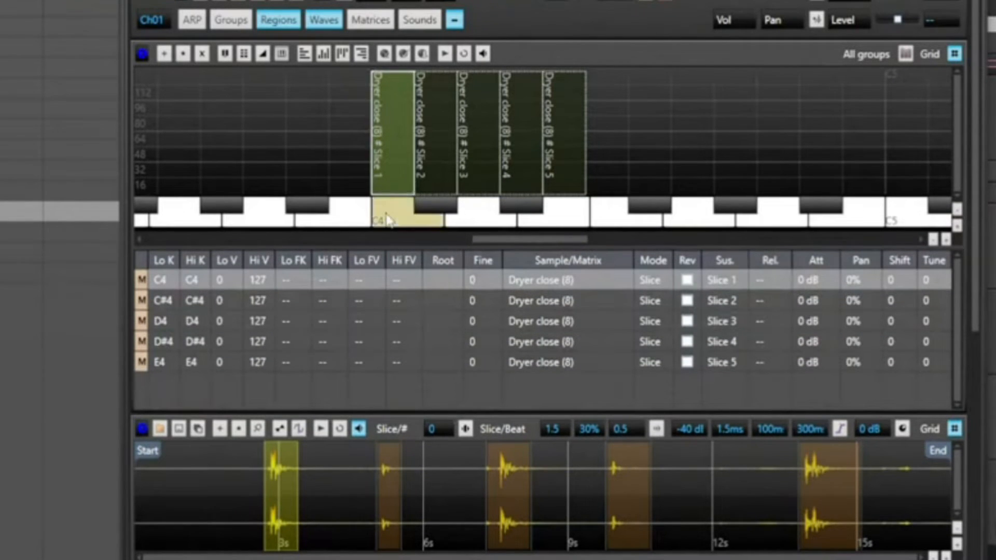
# Set Slice 1's root key to C4 and stretch its key range down to D#1
pyautogui.click(160, 279)
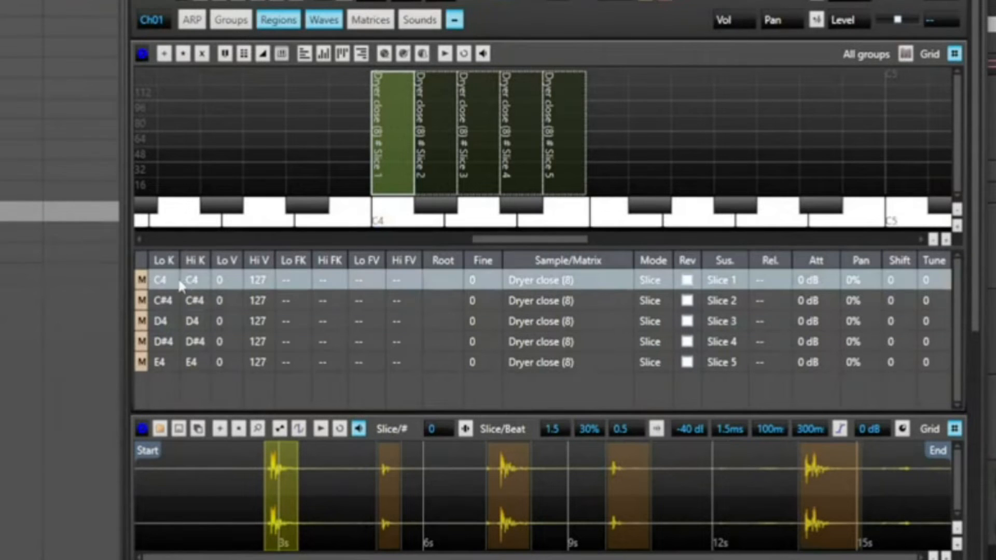
pyautogui.moveTo(452, 287)
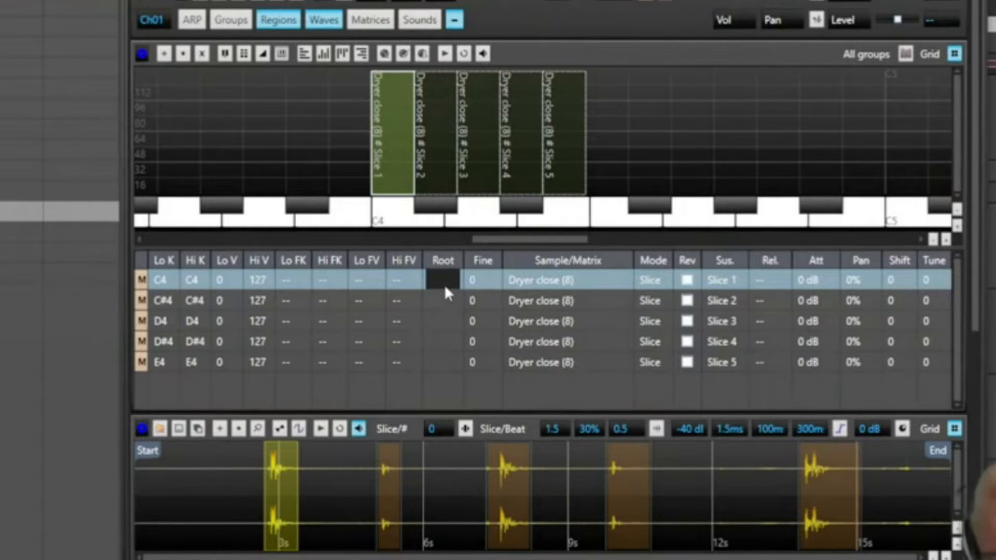
pyautogui.click(442, 279)
pyautogui.write('C4')
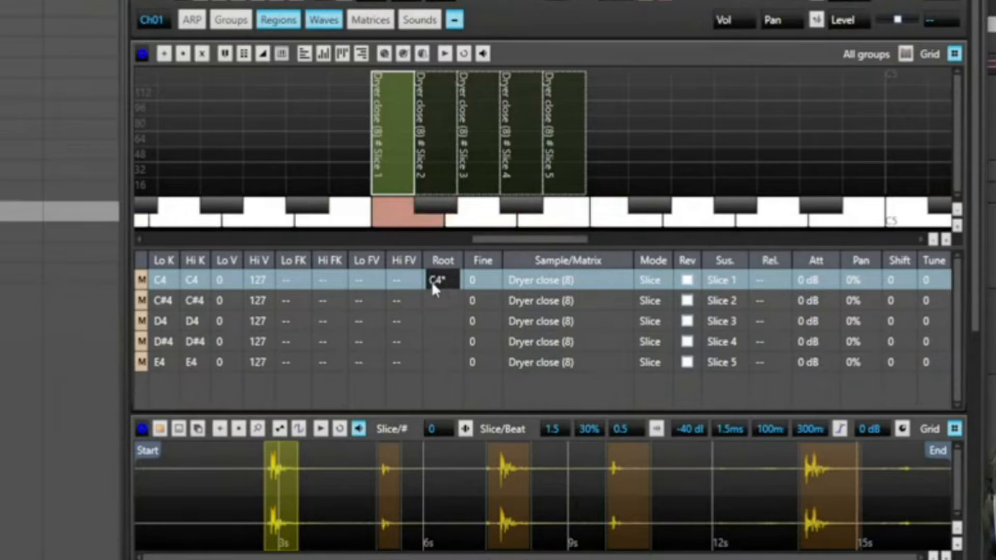
pyautogui.moveTo(378, 137)
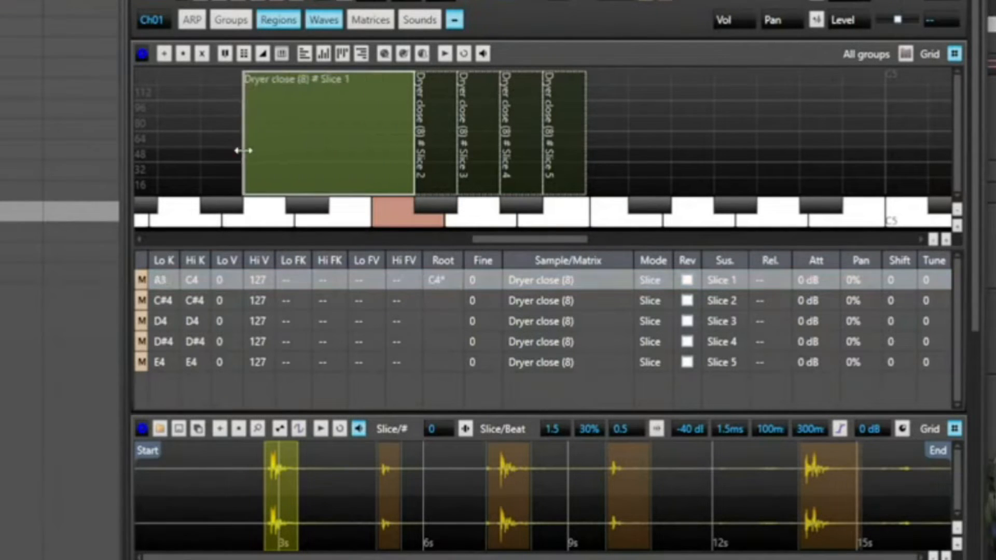
pyautogui.moveTo(245, 151); pyautogui.dragTo(201, 150)
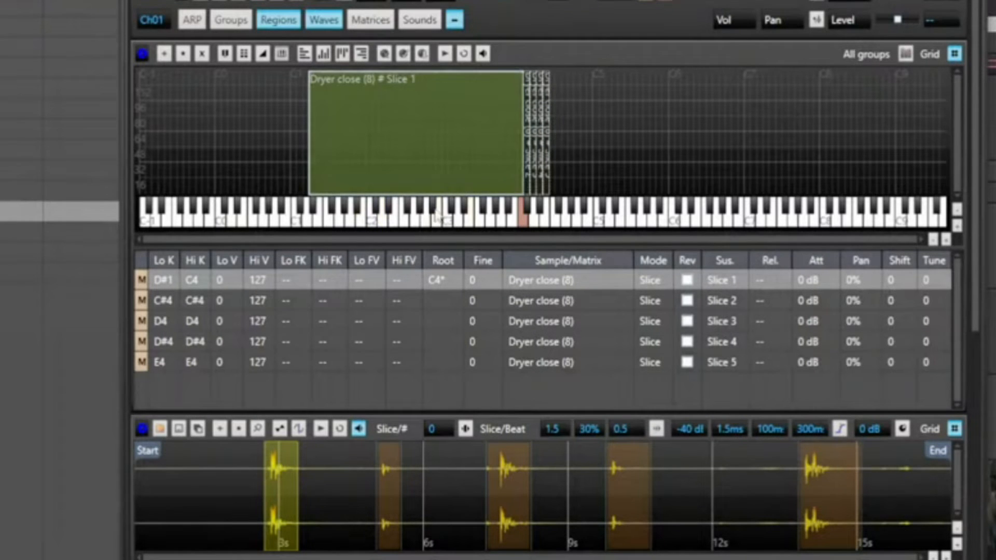
# Revert Slice 1's root key and switch the bottom panel to the Sampler tab
pyautogui.click(442, 279)
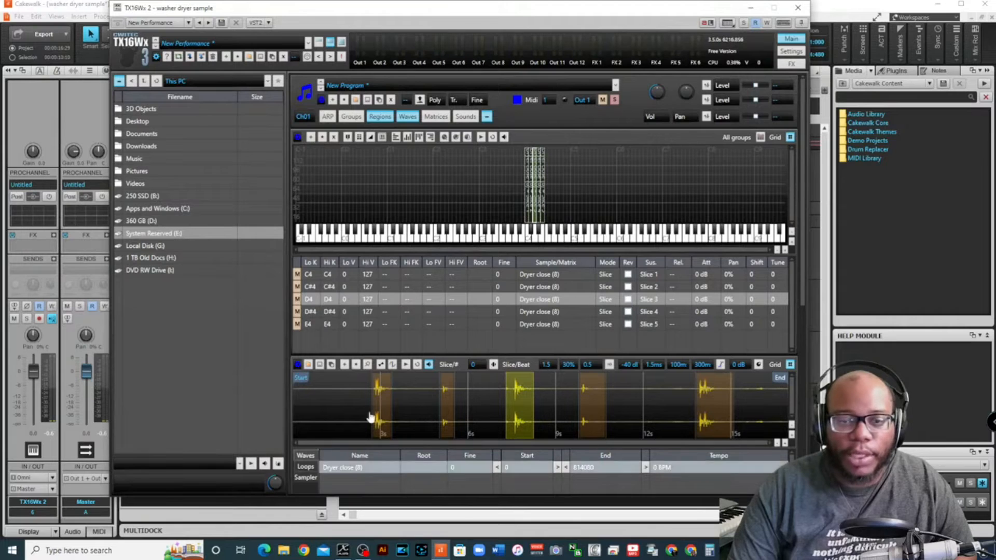
pyautogui.moveTo(418, 395)
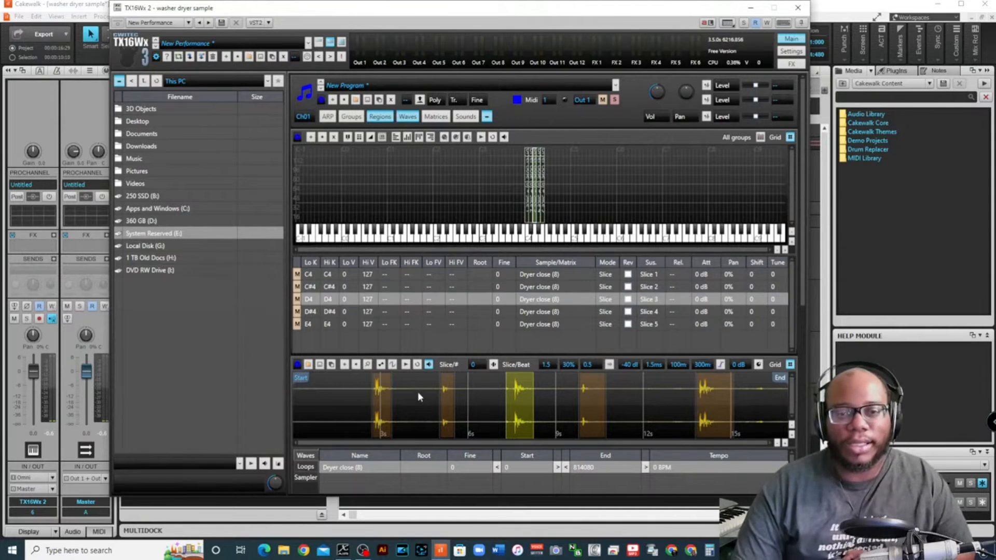
pyautogui.click(305, 477)
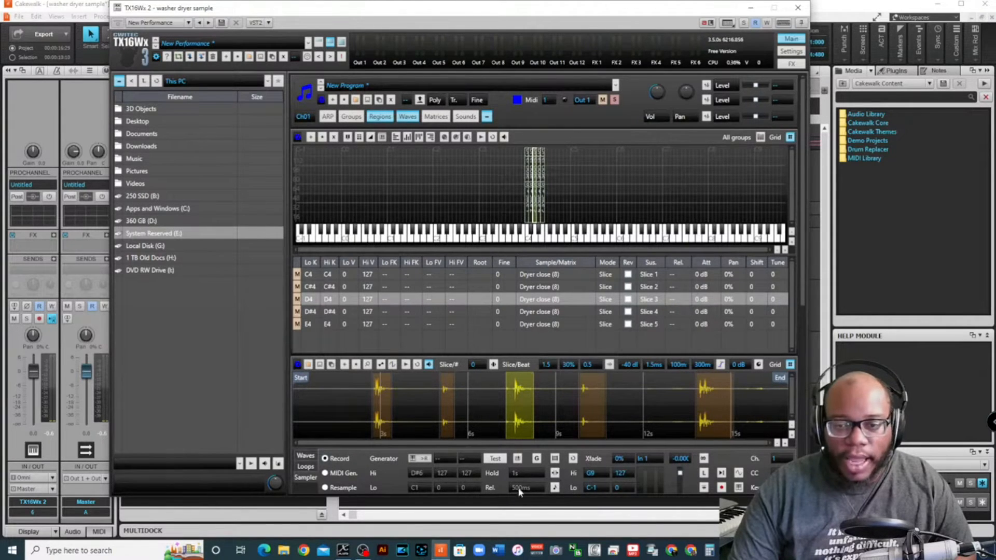
pyautogui.moveTo(545, 485)
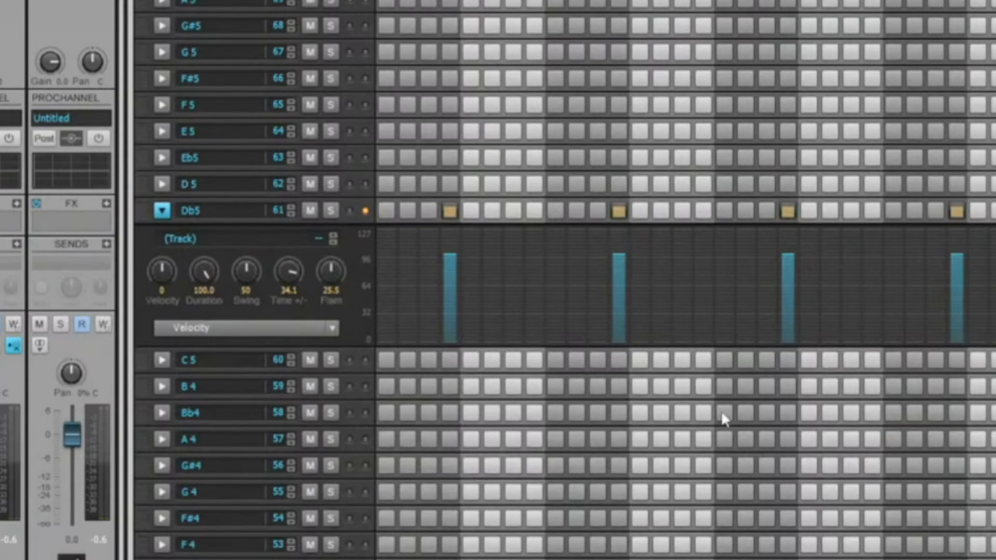
pyautogui.moveTo(435, 245)
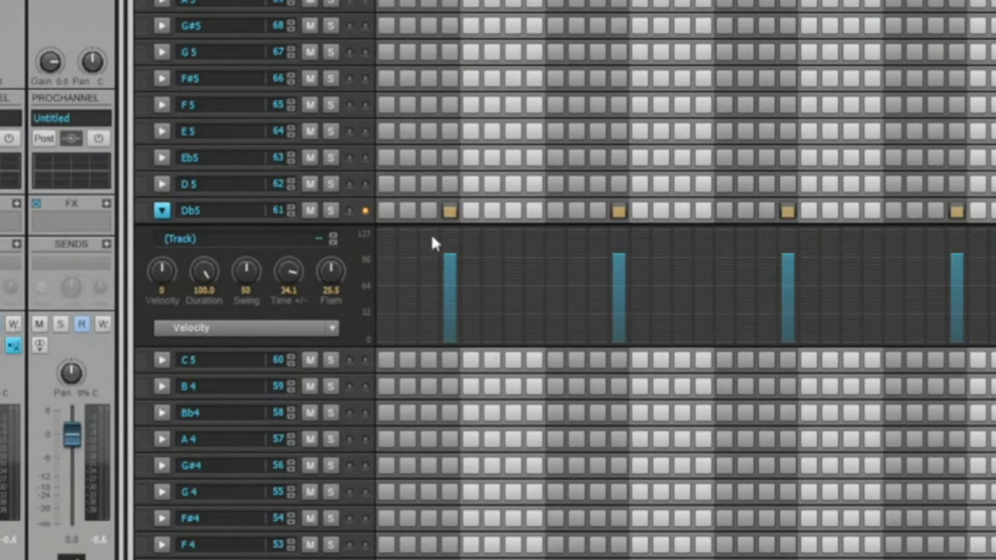
pyautogui.moveTo(399, 231)
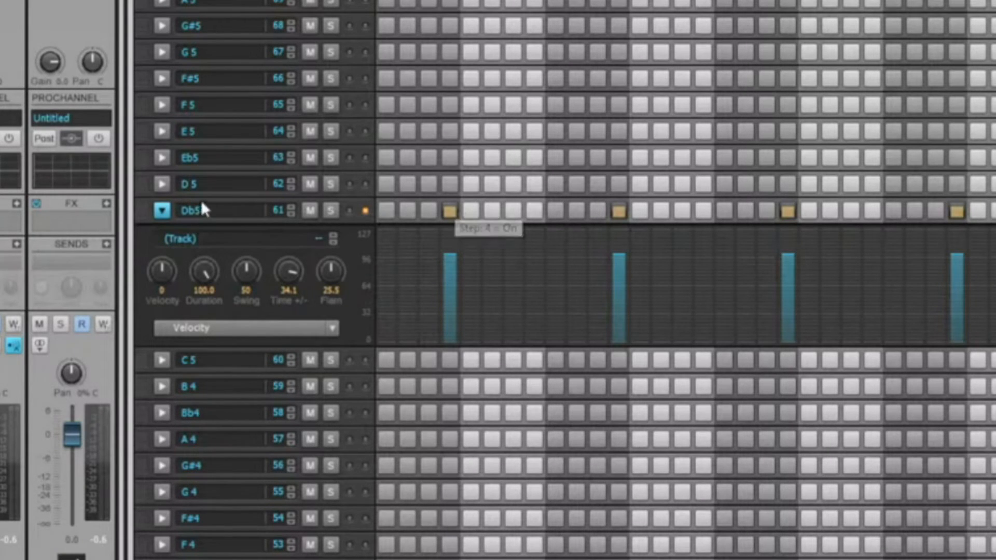
# Begin editing the name of the Db5 snare row in the Step Sequencer
pyautogui.doubleClick(191, 210)
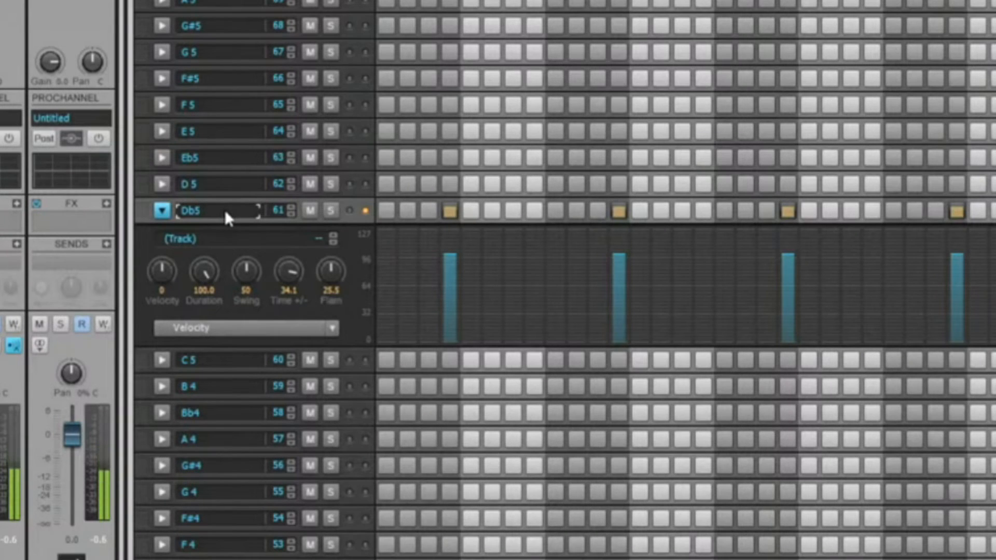
pyautogui.moveTo(219, 213)
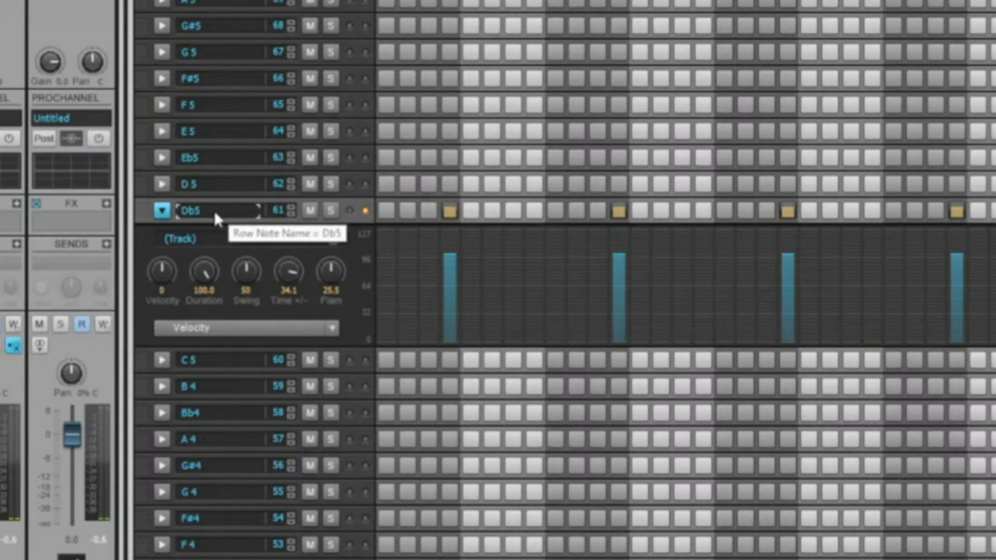
pyautogui.moveTo(247, 225)
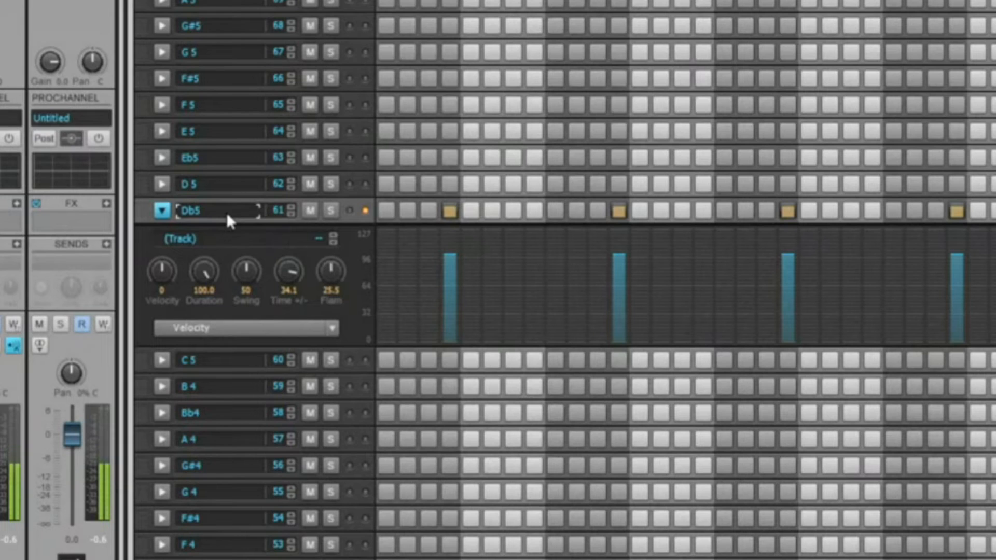
pyautogui.moveTo(453, 225)
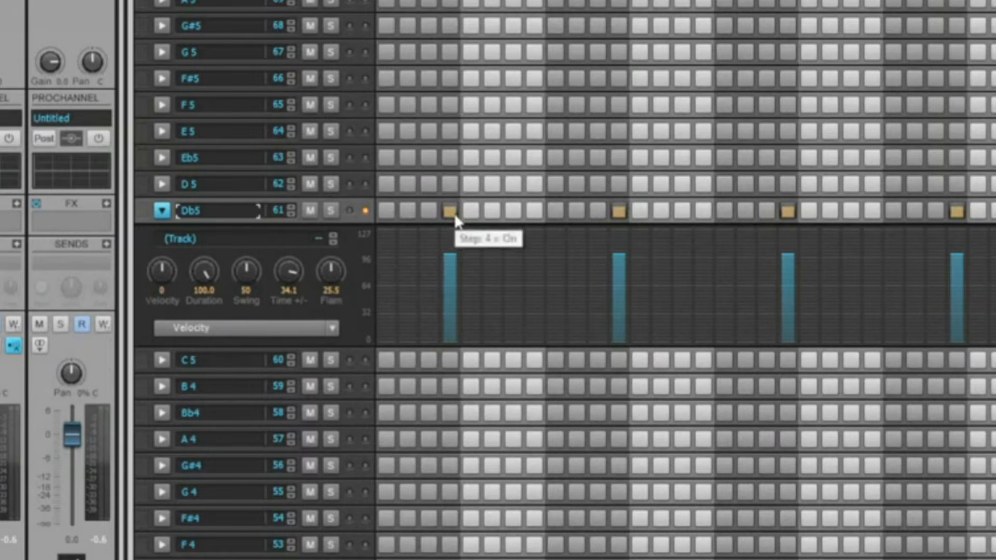
pyautogui.moveTo(448, 145)
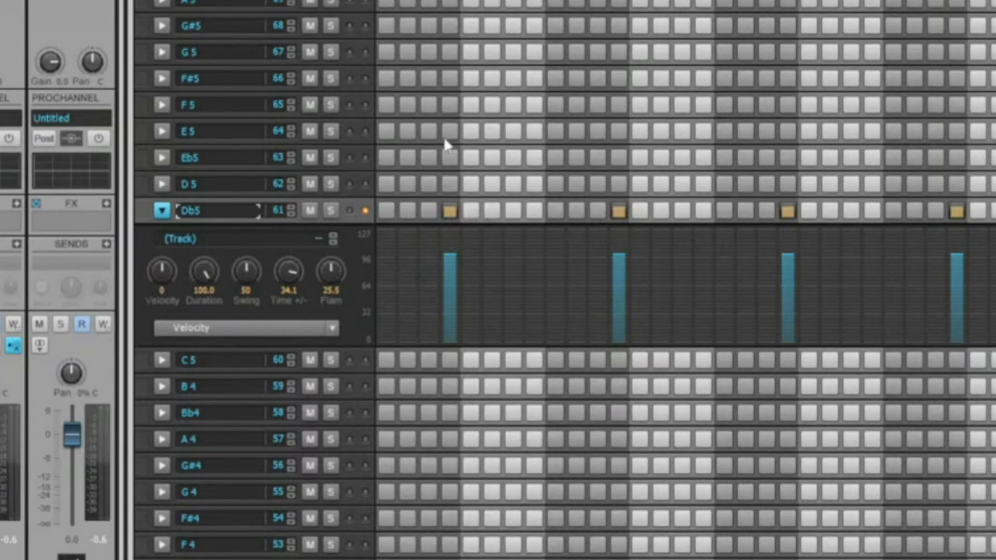
pyautogui.moveTo(461, 221)
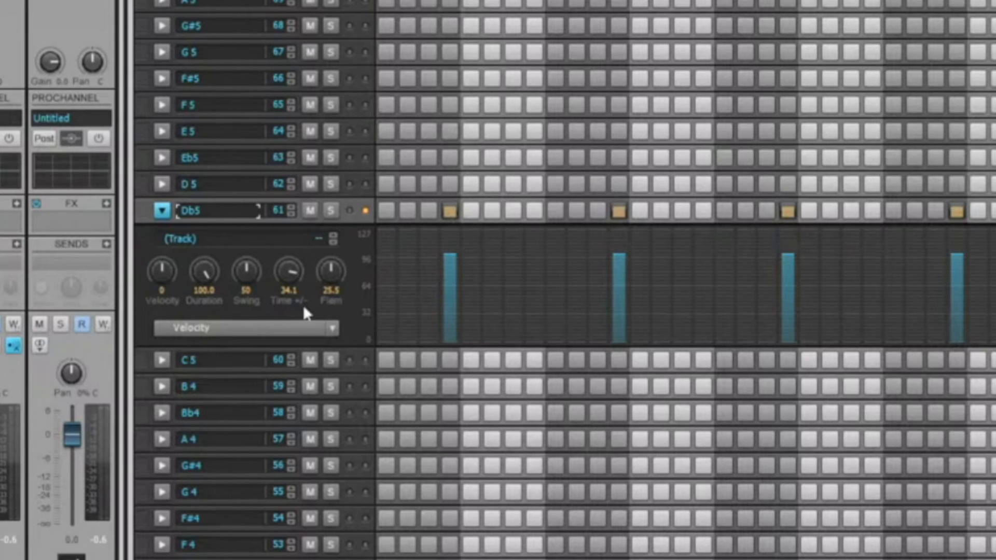
pyautogui.moveTo(294, 279)
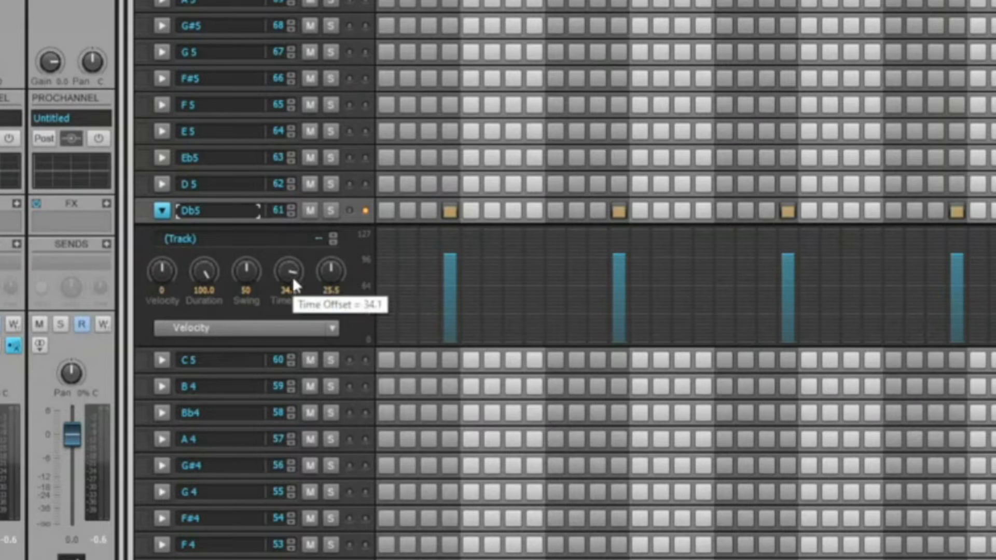
pyautogui.moveTo(203, 273)
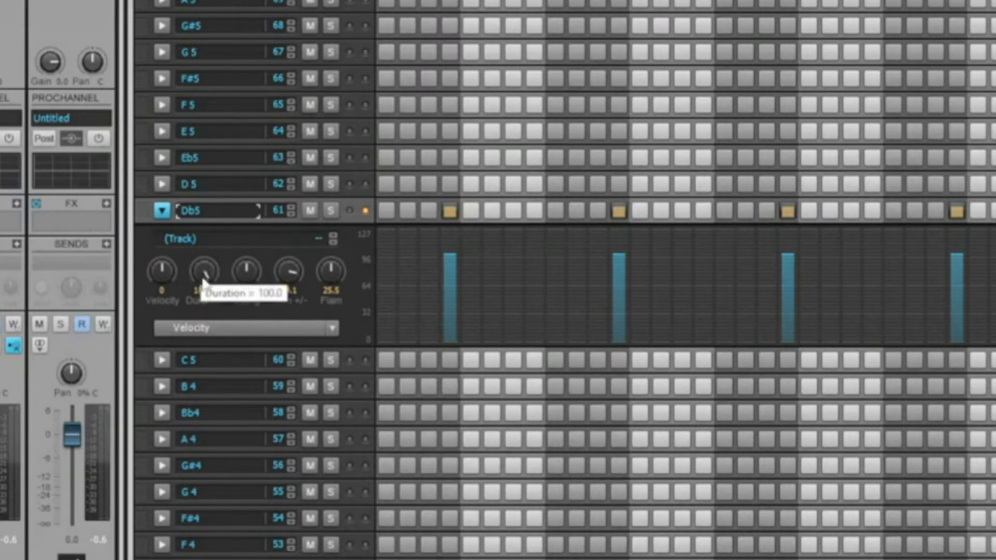
pyautogui.moveTo(203, 266)
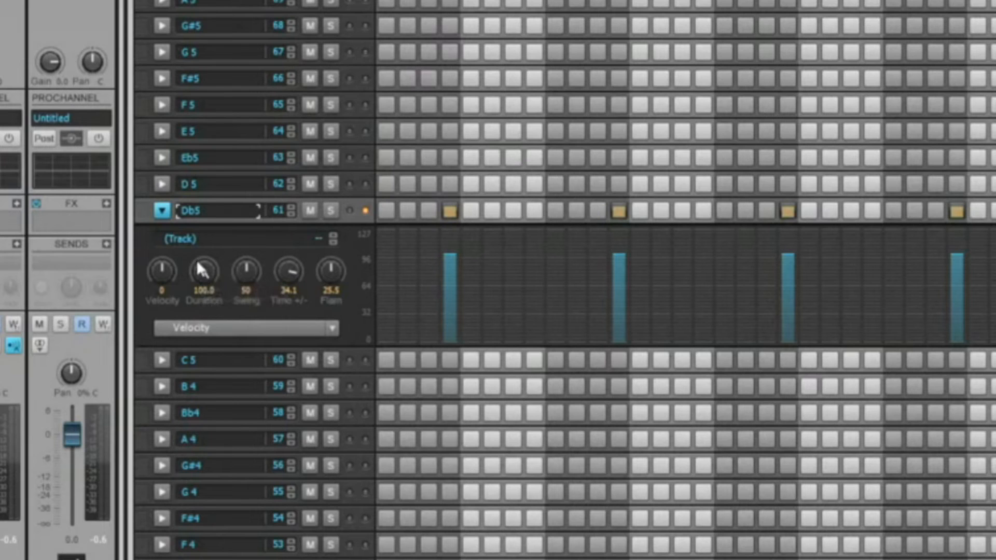
pyautogui.moveTo(219, 289)
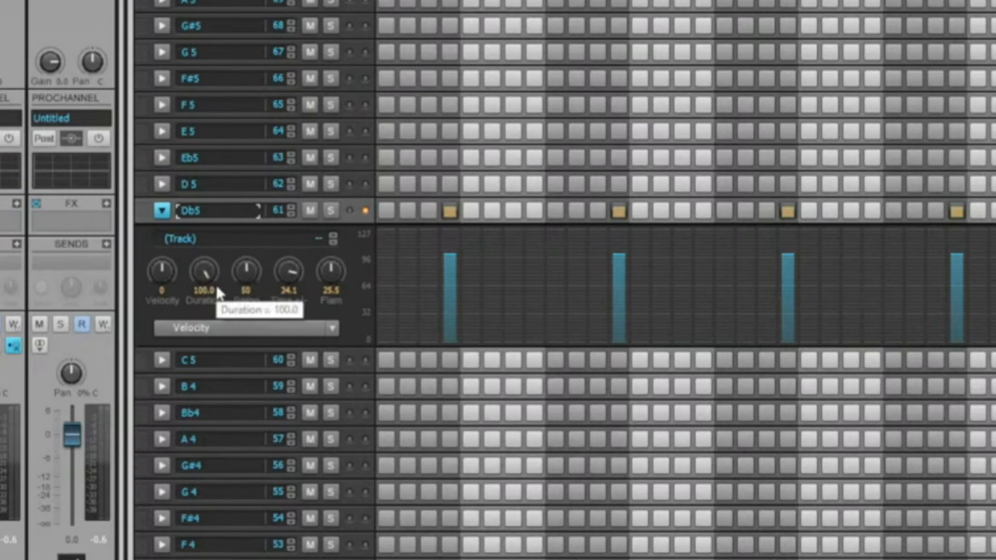
pyautogui.moveTo(219, 292)
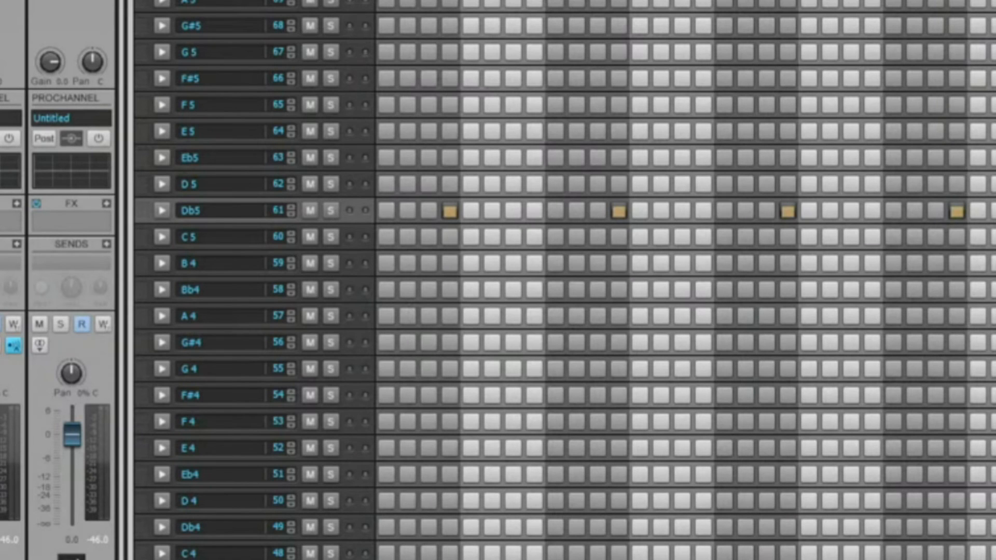
pyautogui.moveTo(553, 438)
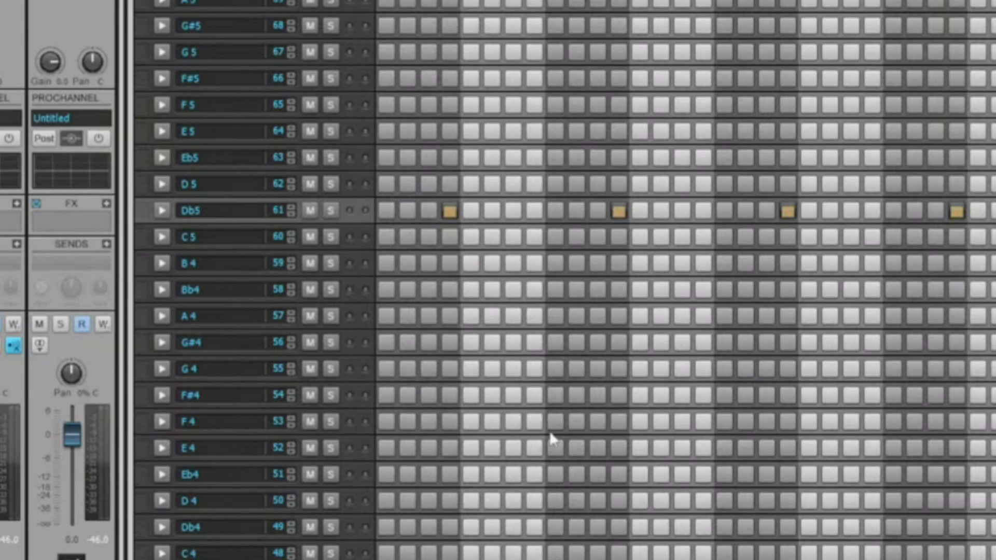
pyautogui.moveTo(211, 228)
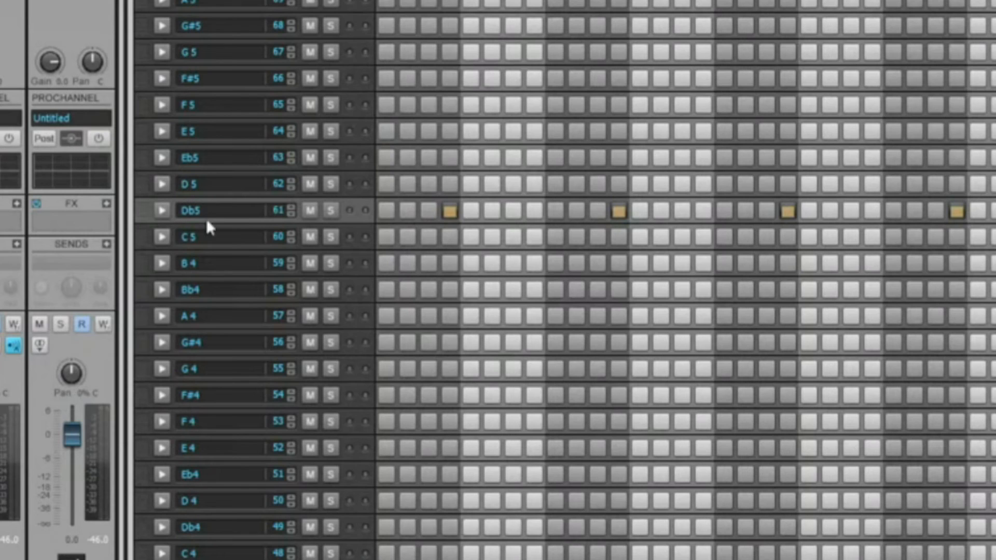
pyautogui.moveTo(985, 226)
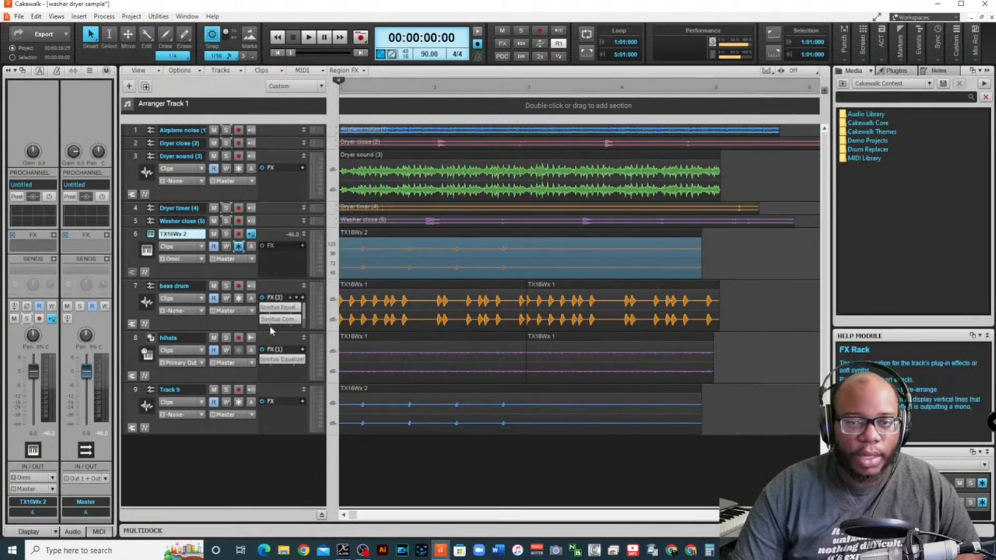
pyautogui.moveTo(404, 234)
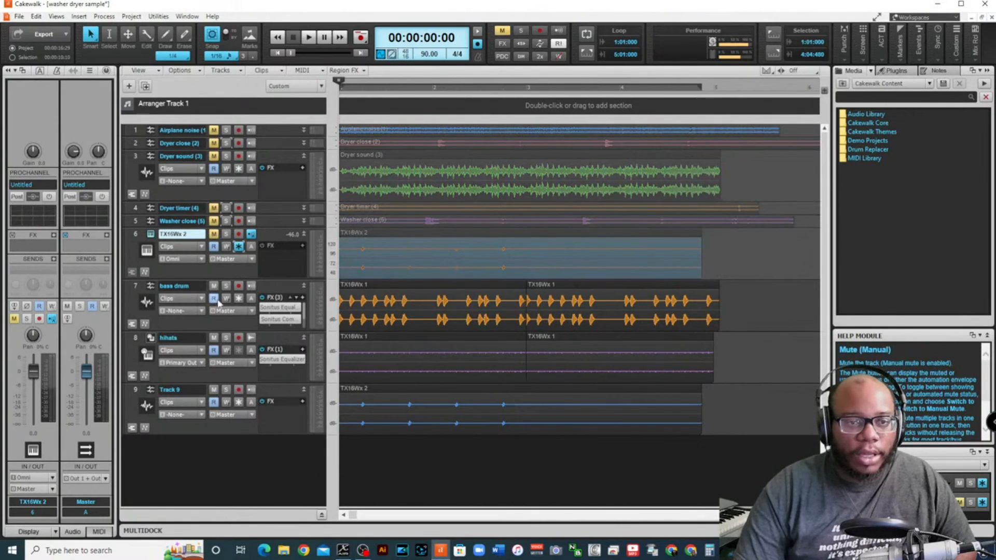
pyautogui.moveTo(226, 285)
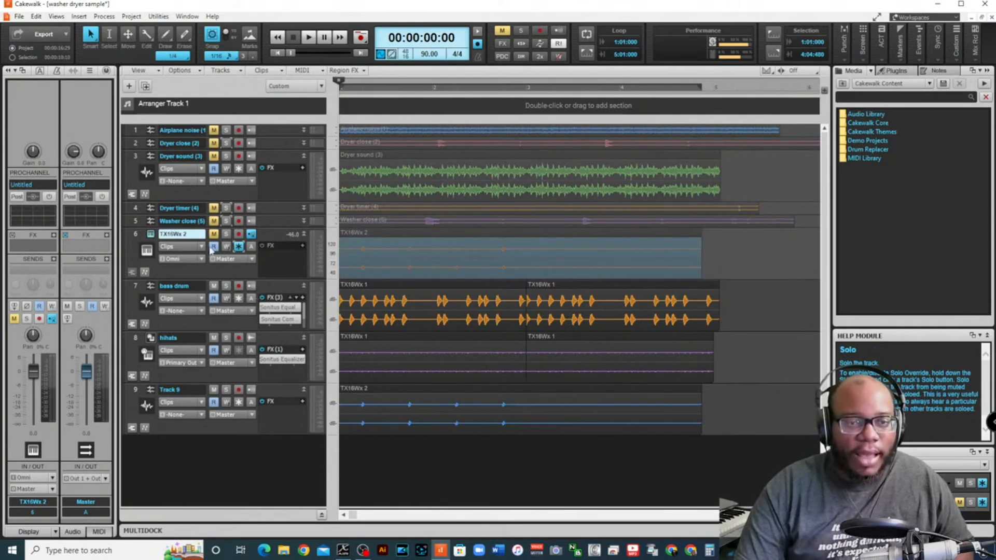
# Solo and select the base drum track, play the frozen pattern, then stop
pyautogui.click(226, 286)
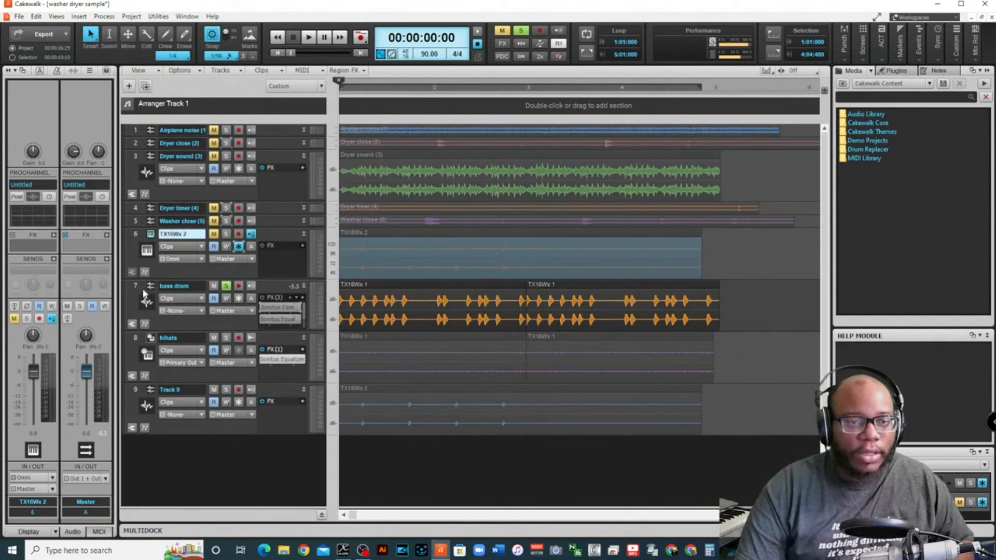
pyautogui.click(174, 285)
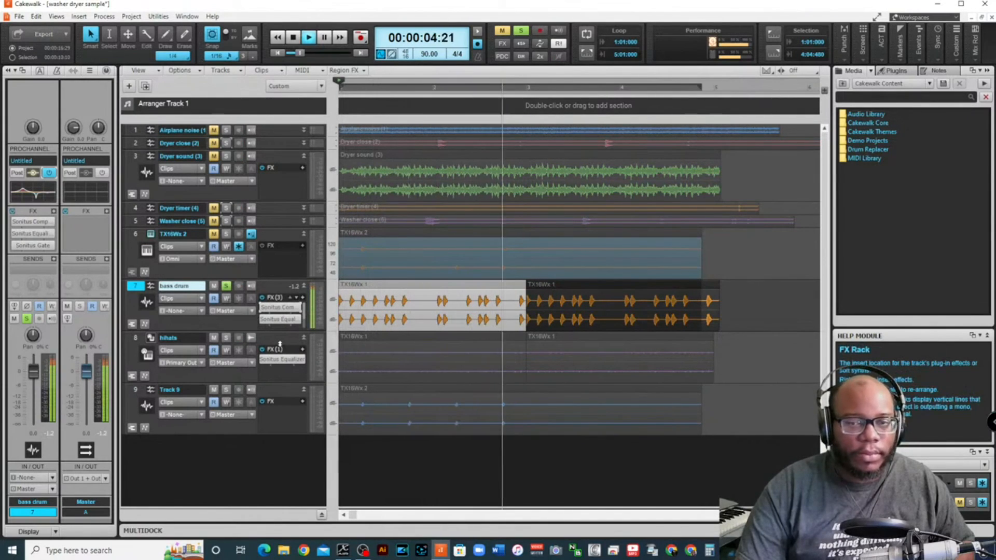
pyautogui.click(293, 37)
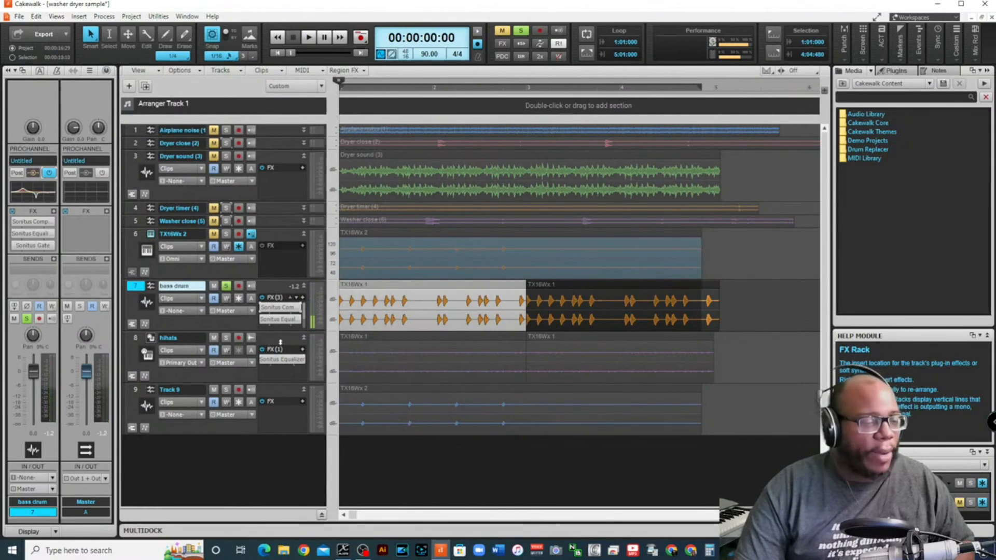